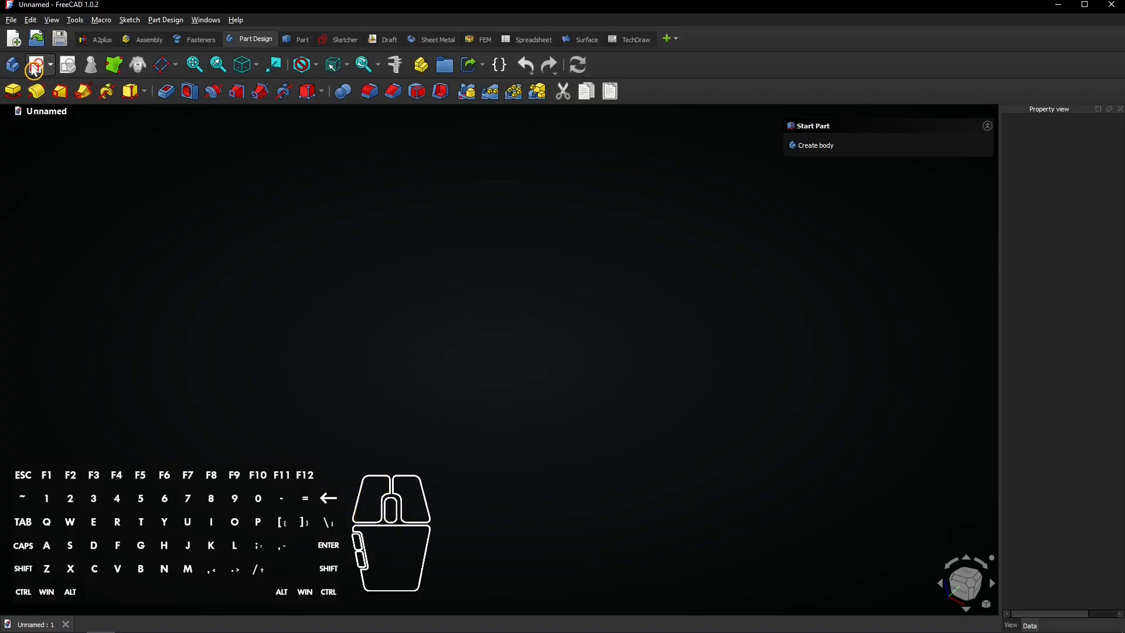
- Sketch a 50 mm by 30 mm centred rectangle on the XY plane at the origin
left_click(815, 146)
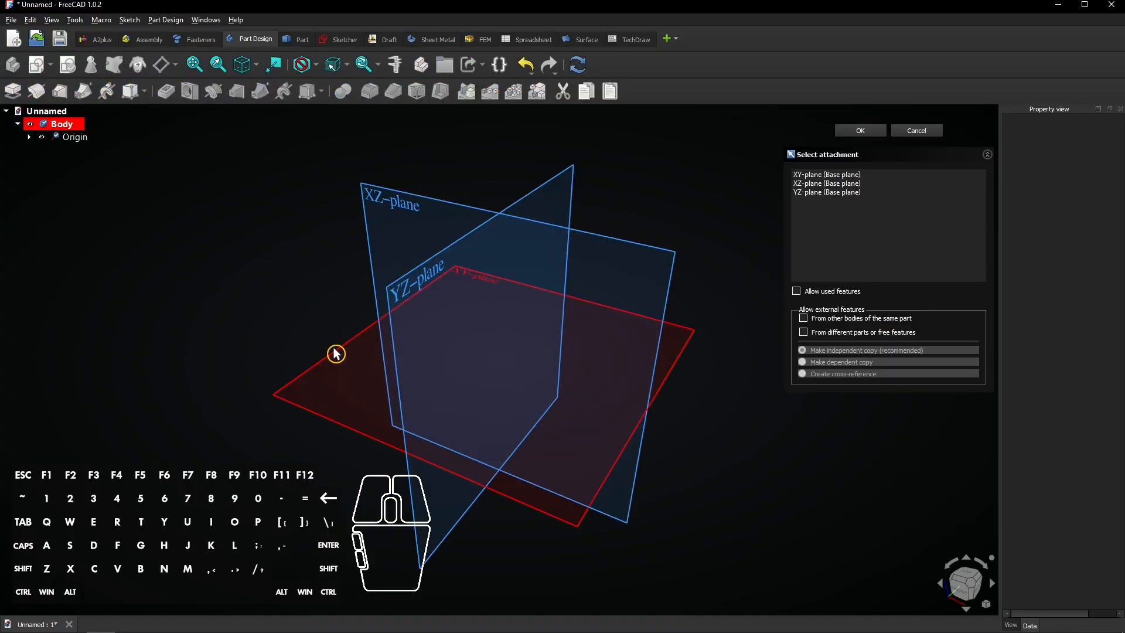
left_click(859, 130)
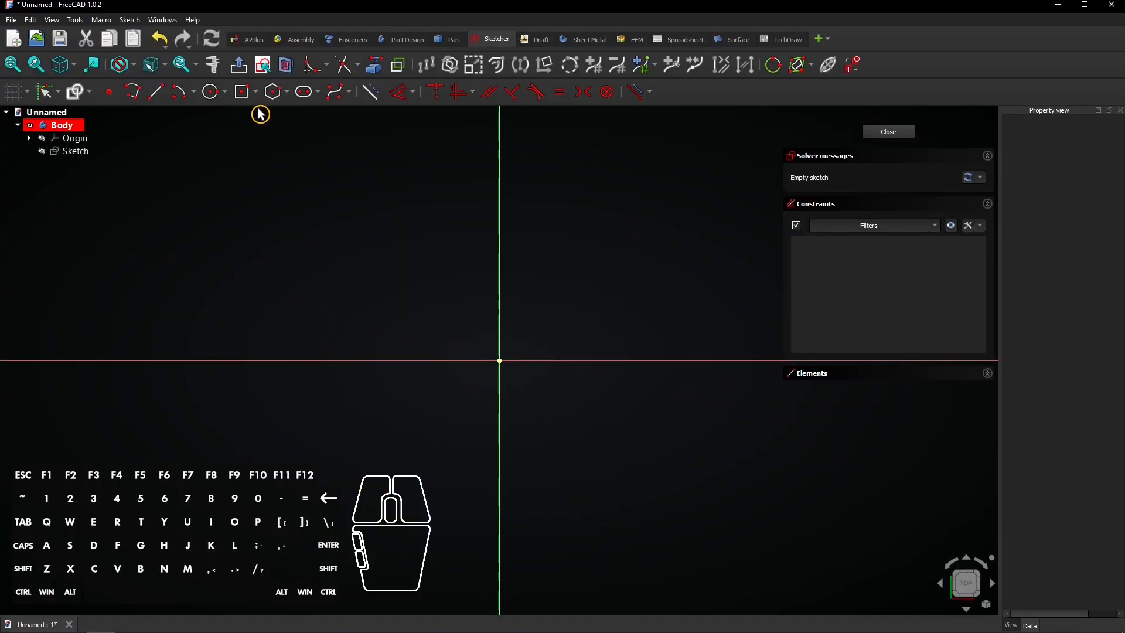
left_click(253, 91)
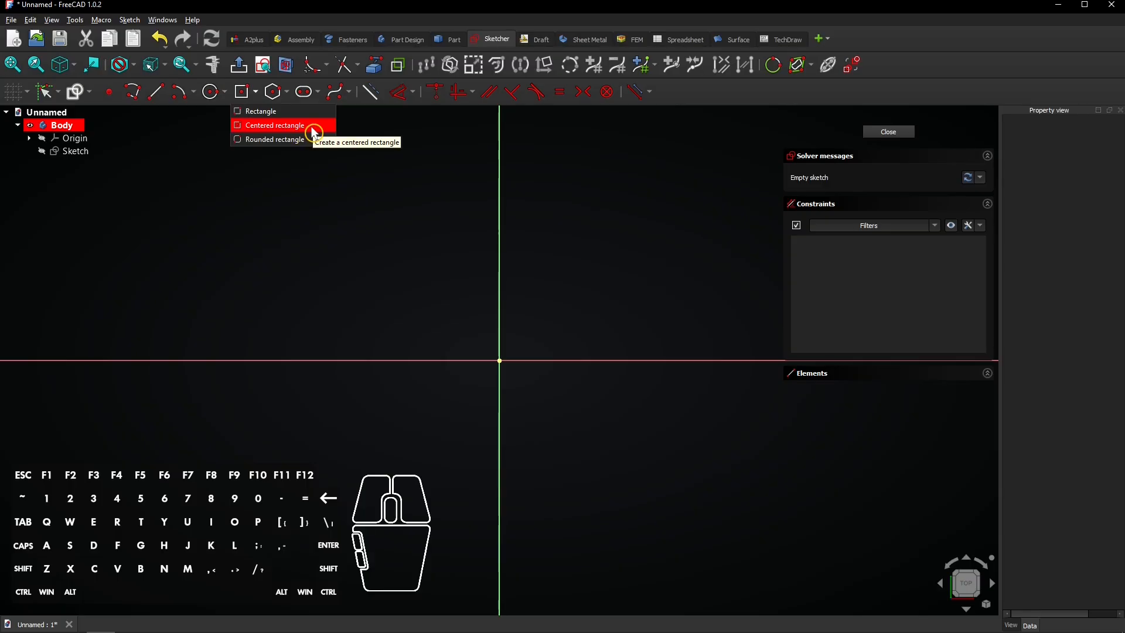
left_click(274, 126)
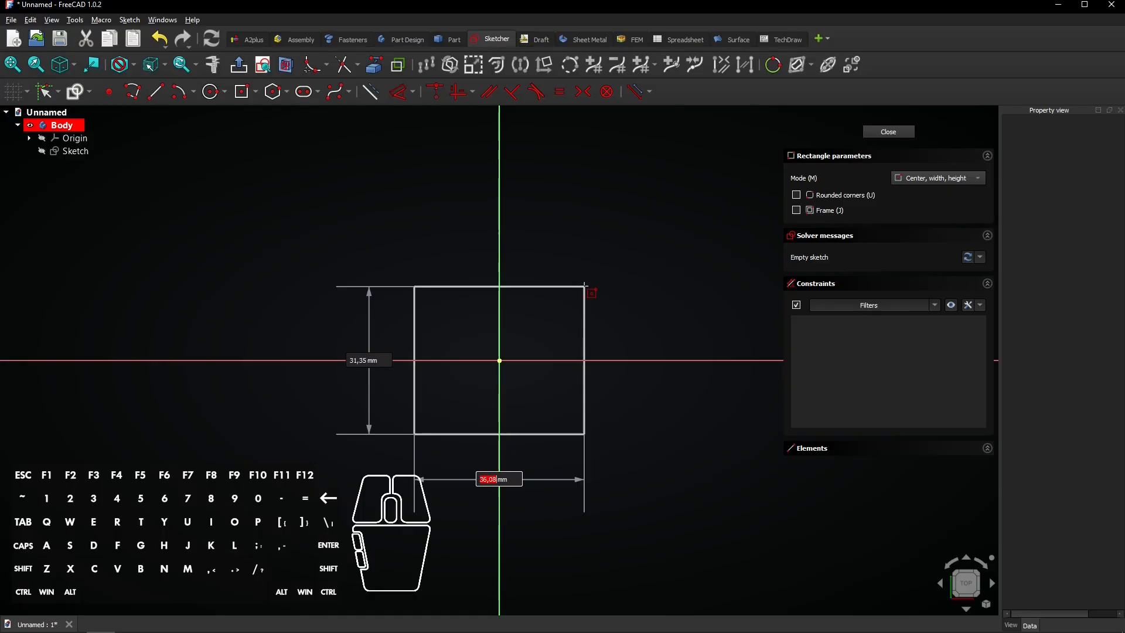
type("5")
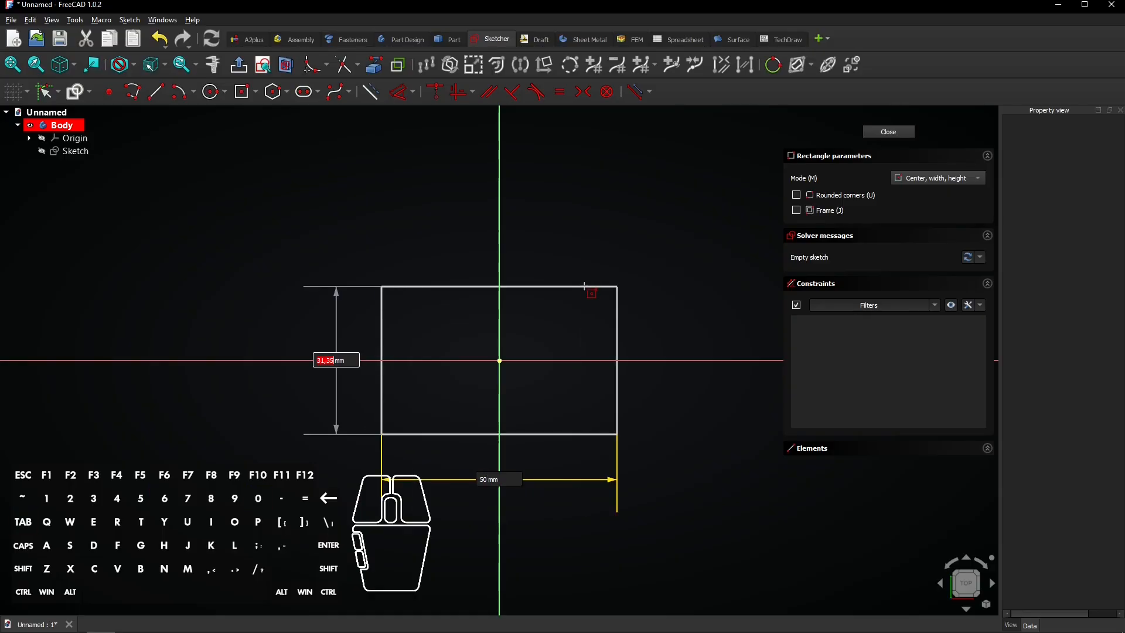
type("3mm")
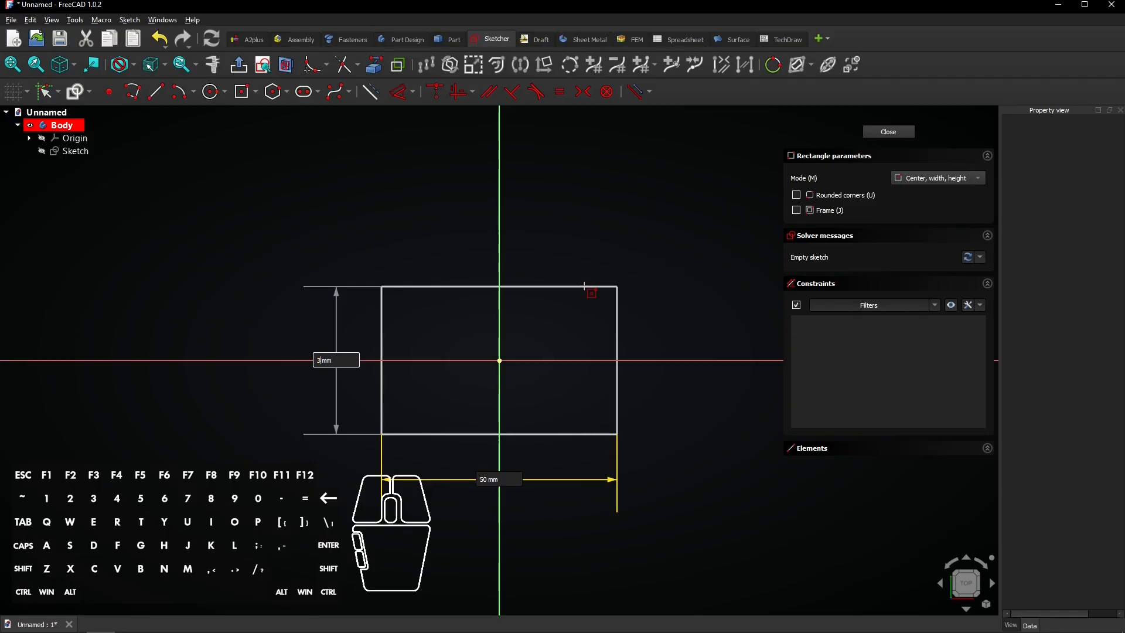
type("0")
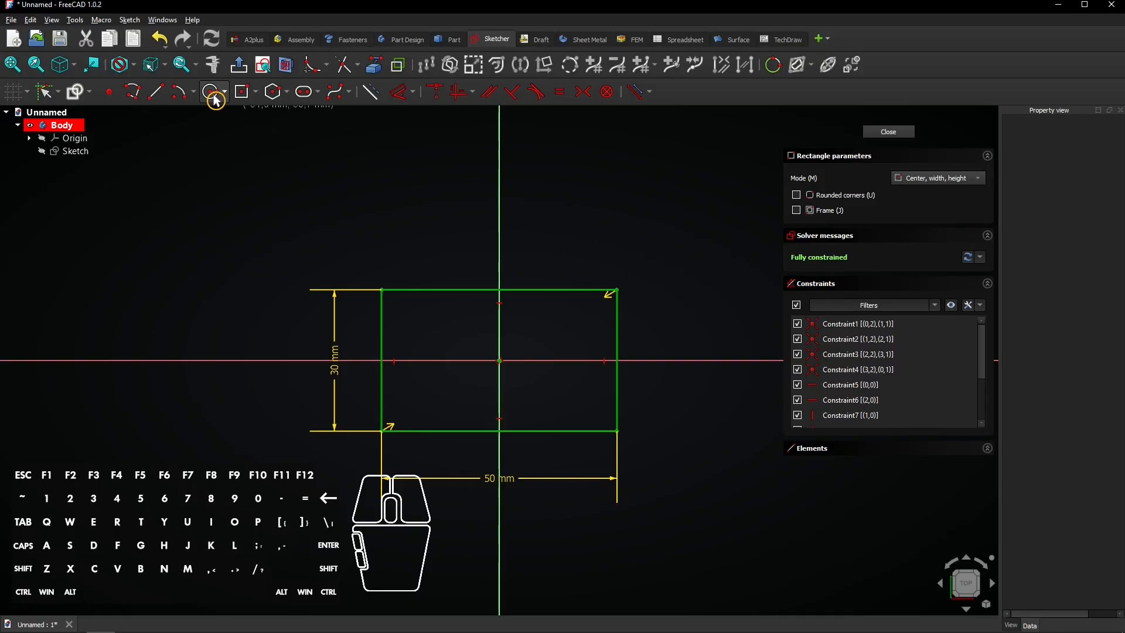
mouse_move(213, 91)
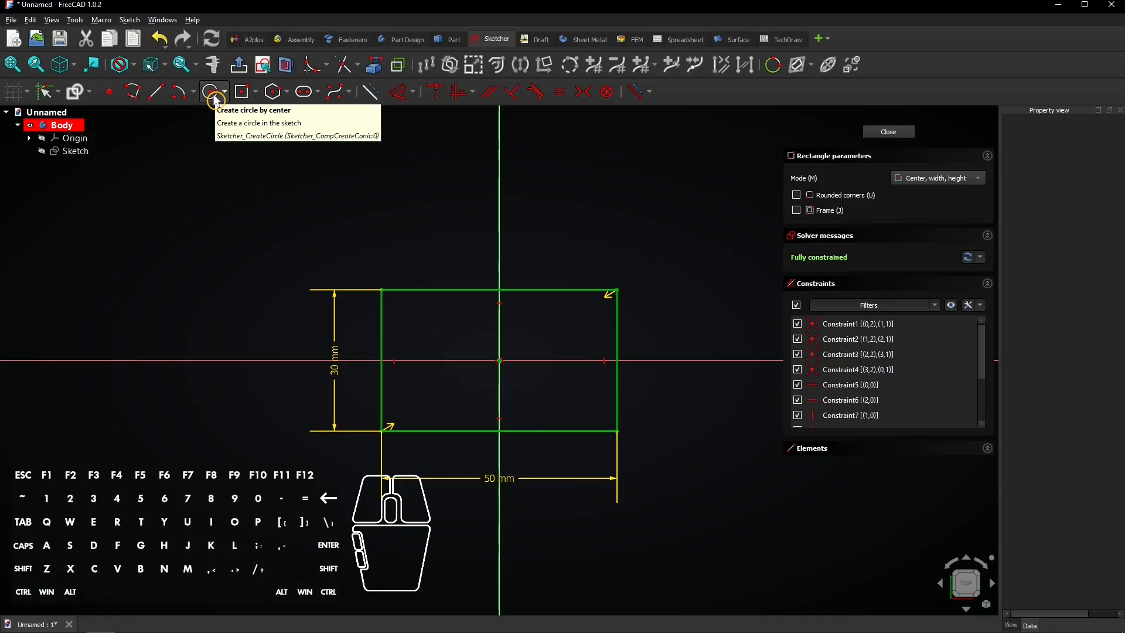
- Draw a Ø10 mm circle with two lines to the right edge, trimmed to a half arc
left_click(211, 92)
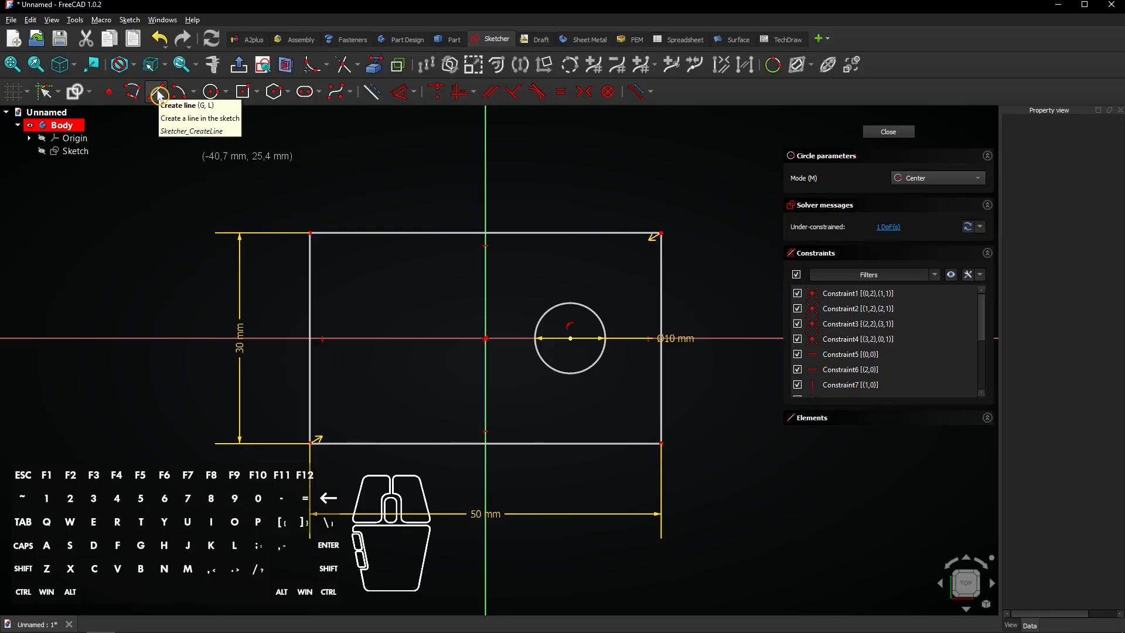
left_click(154, 91)
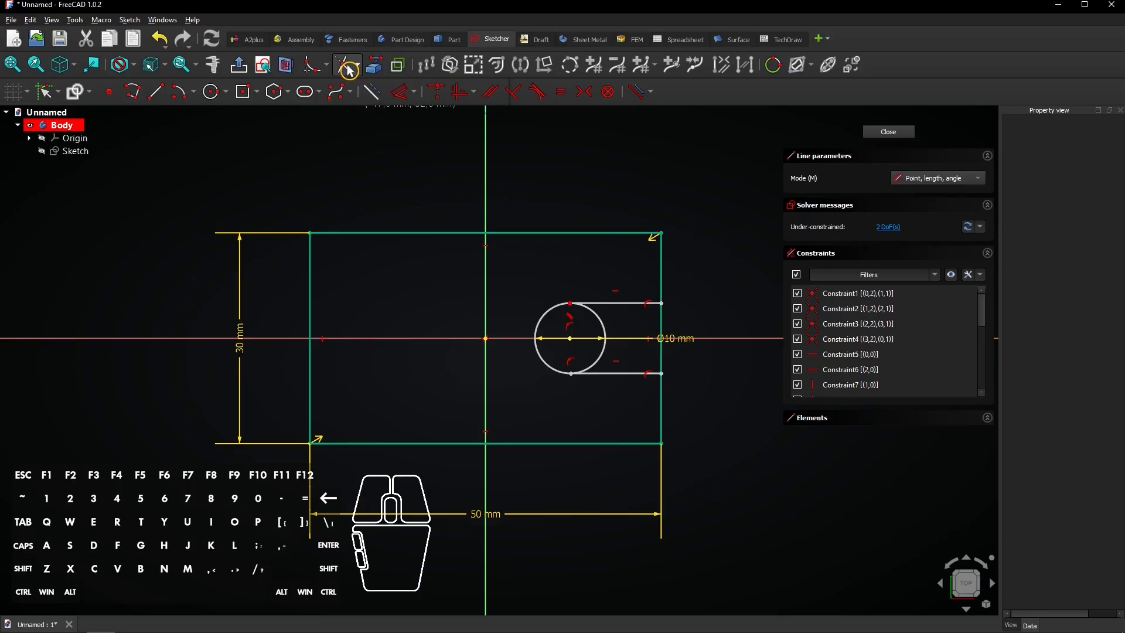
mouse_move(347, 66)
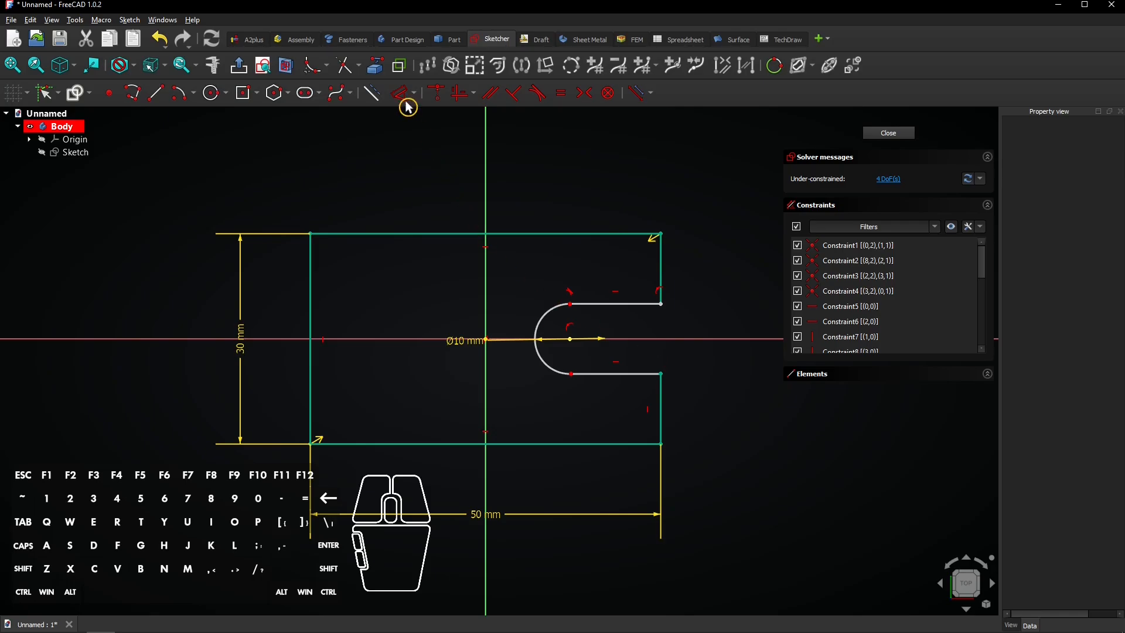
mouse_move(402, 92)
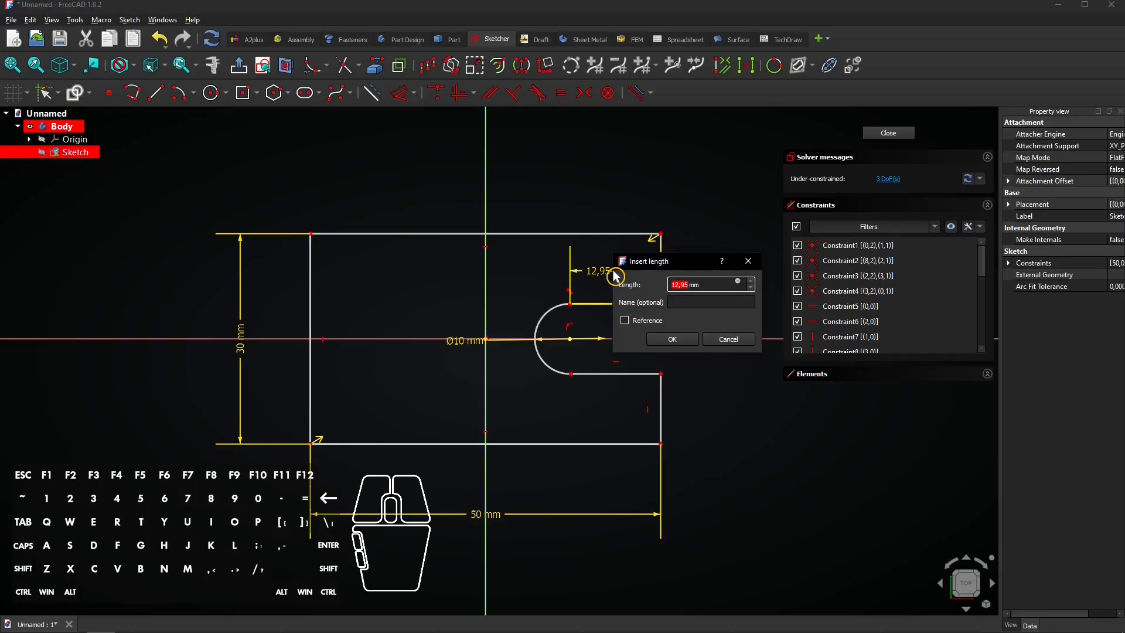
- Make the slot edges 20 mm long, equal and tangent to the arc until fully constrained
left_click(670, 339)
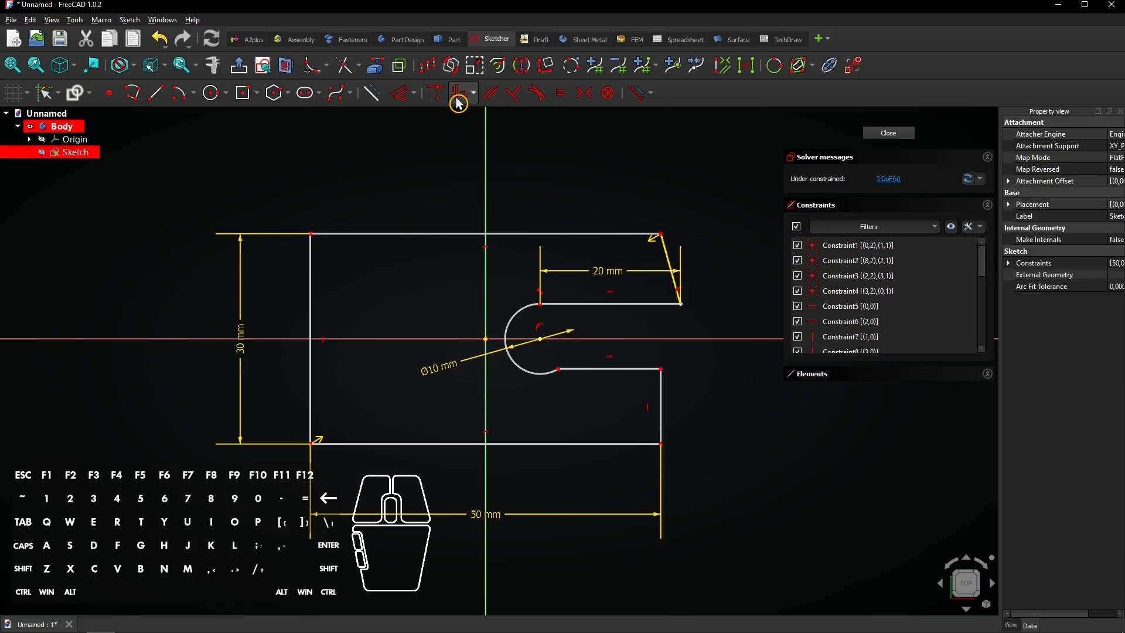
mouse_move(453, 92)
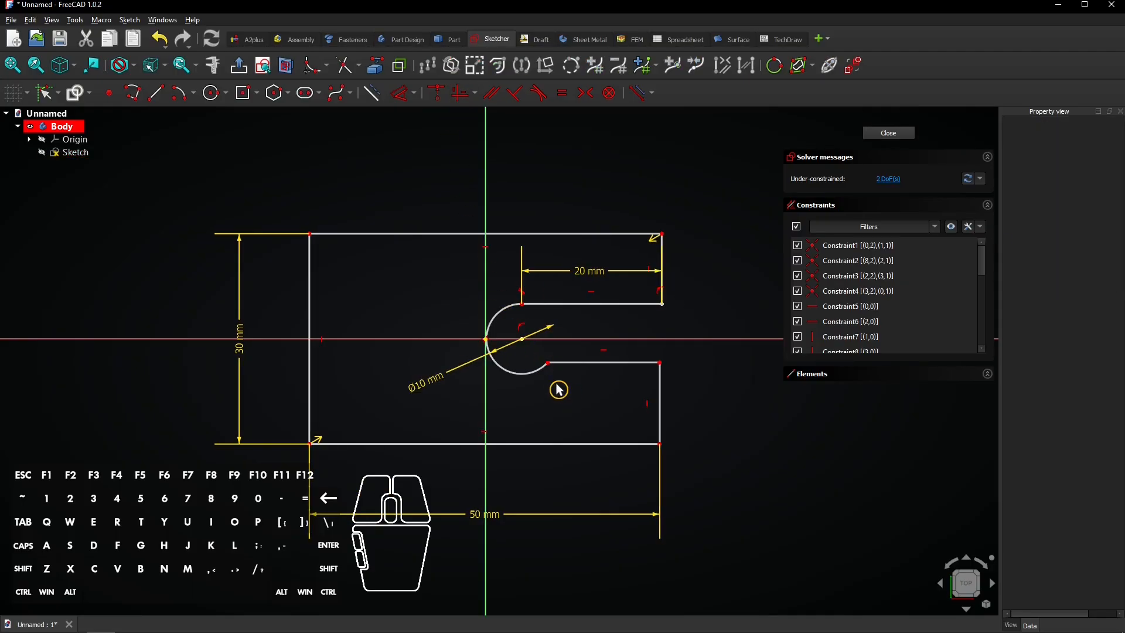
left_click(75, 151)
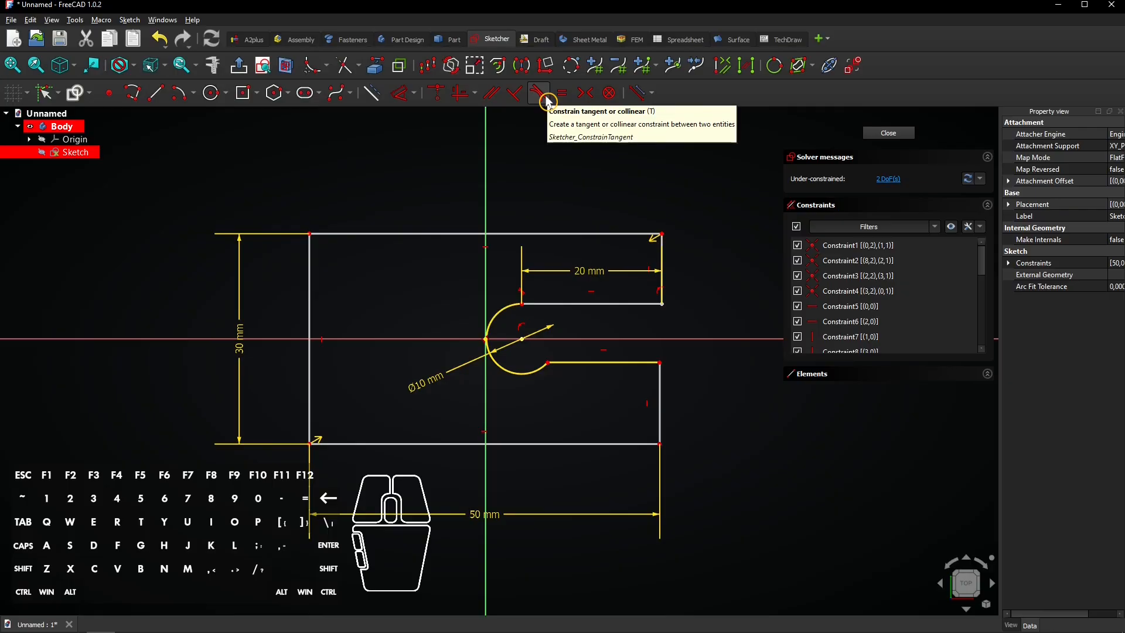
left_click(534, 93)
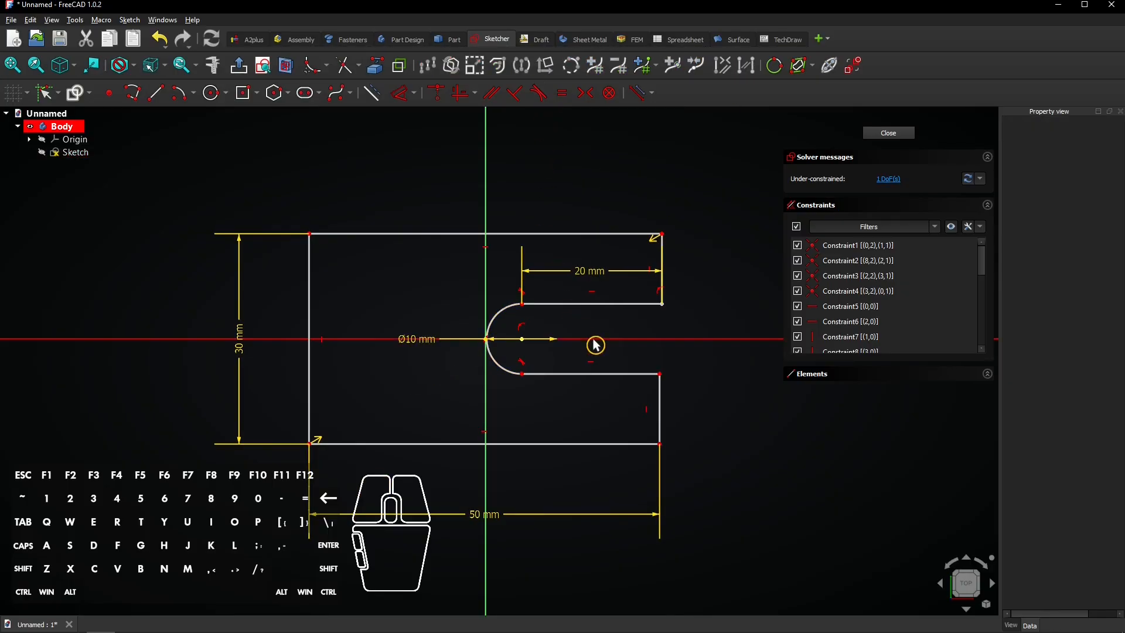
left_click_drag(595, 344, 682, 371)
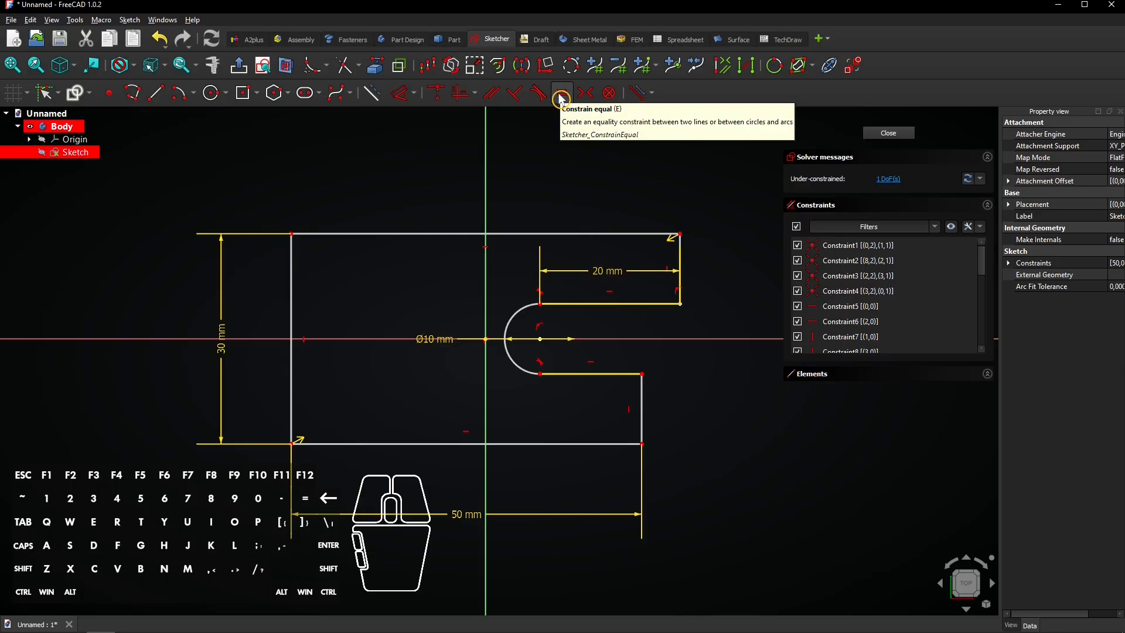
left_click(560, 94)
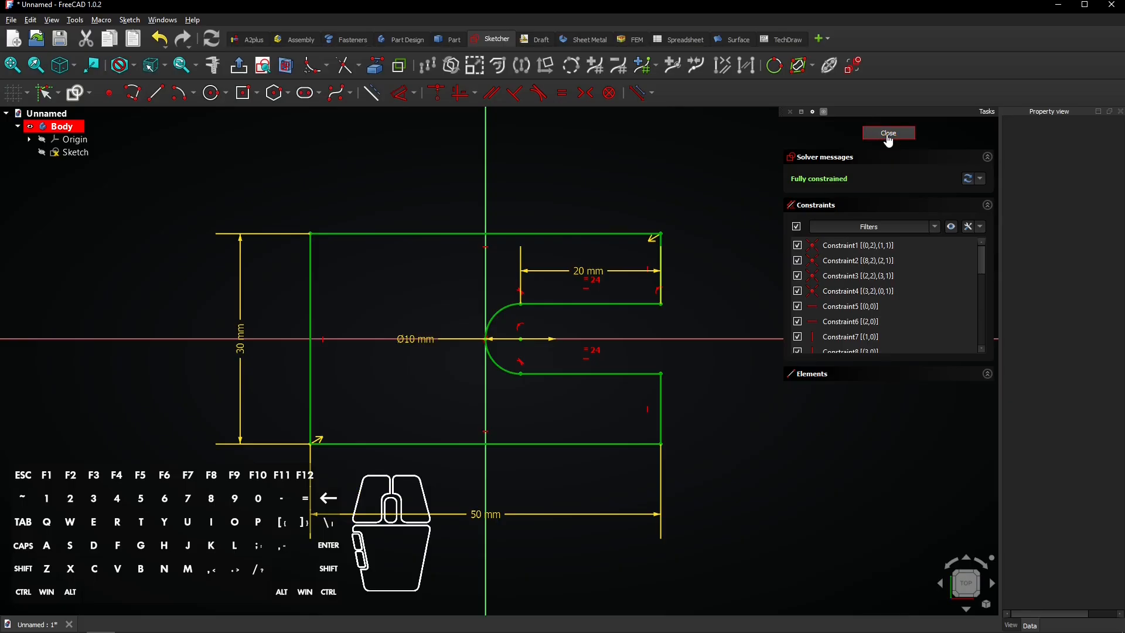
- Pad the sketch 8 mm with the direction reversed to form the slotted plate
left_click(888, 134)
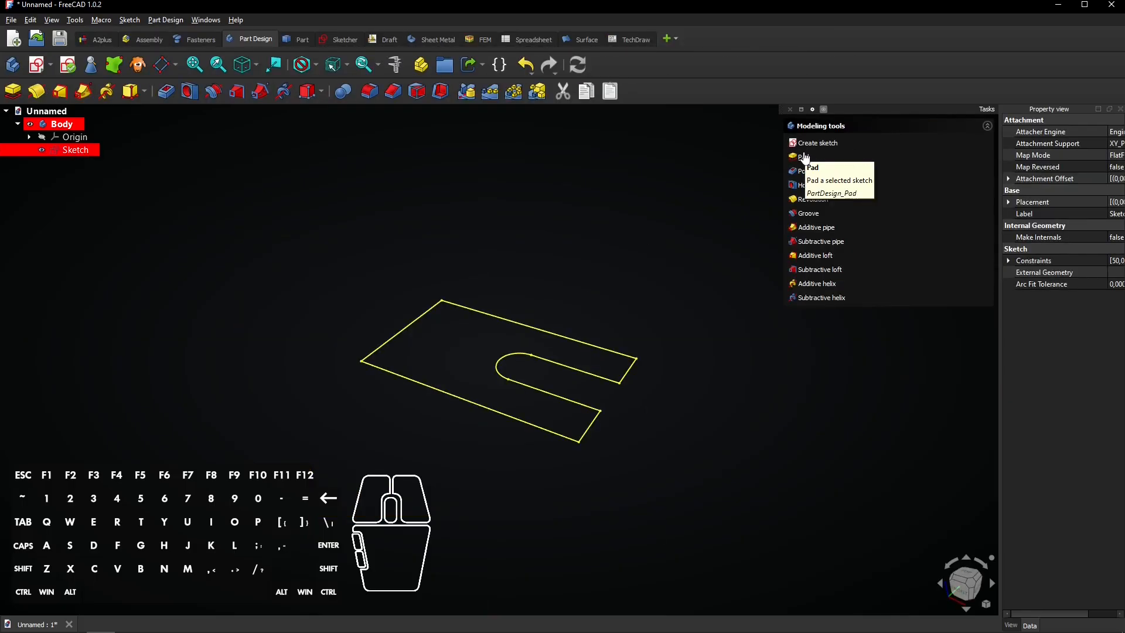
left_click(807, 156)
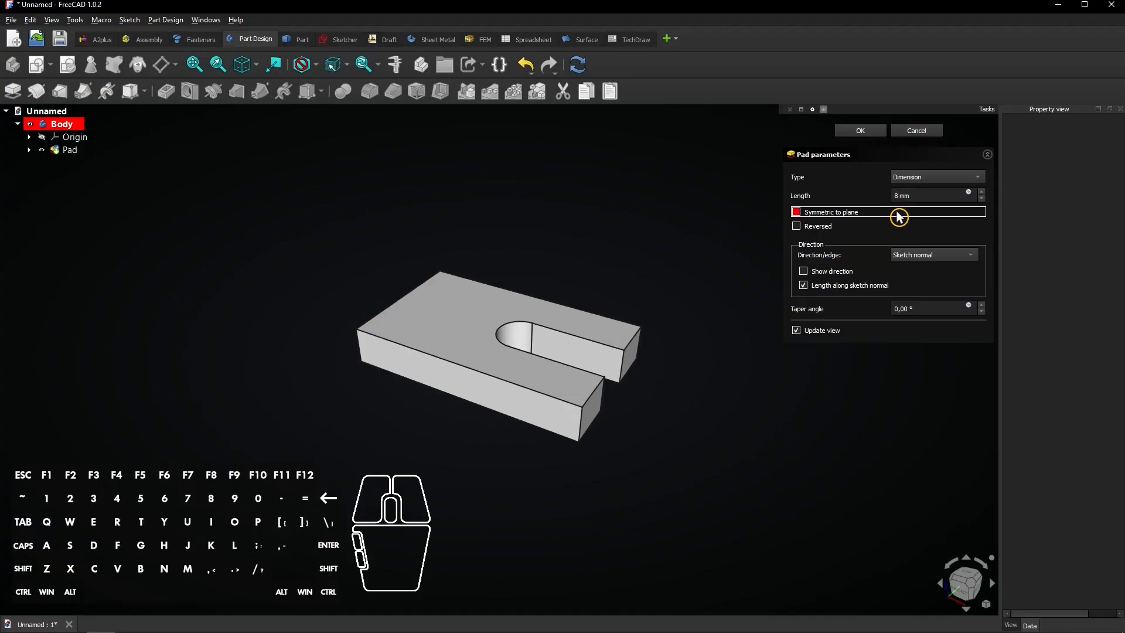
left_click(795, 226)
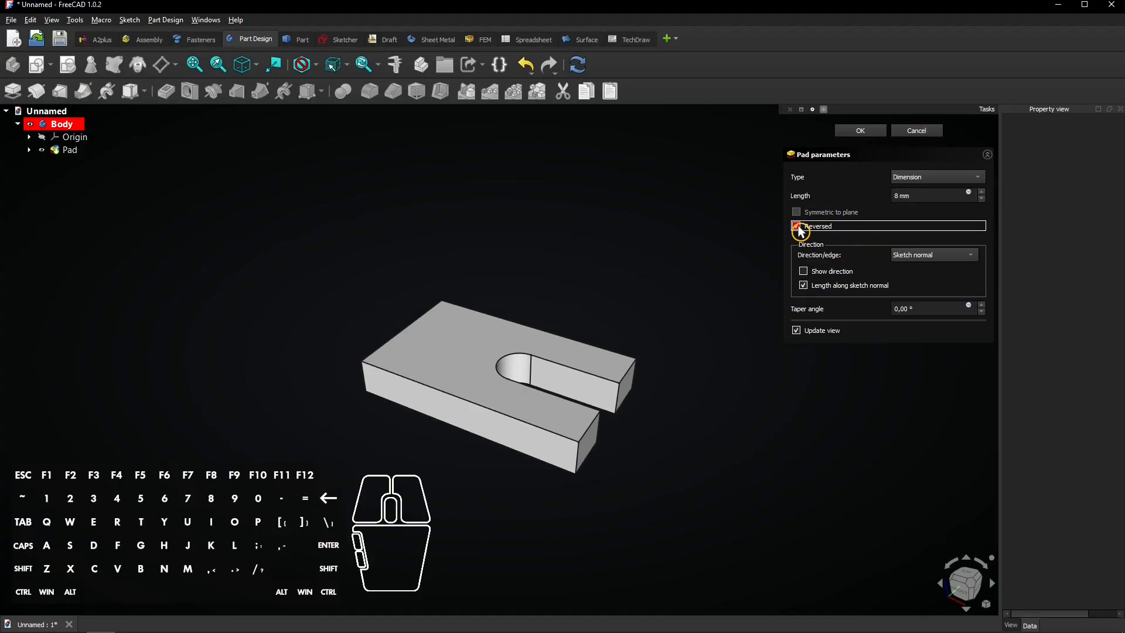
left_click(802, 227)
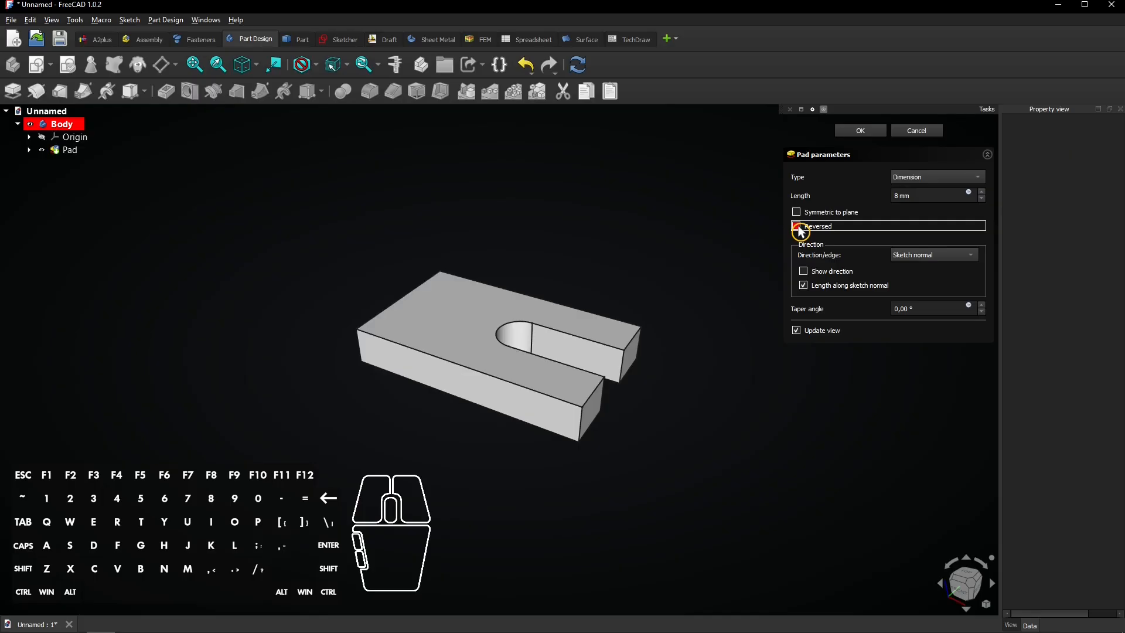
left_click(797, 226)
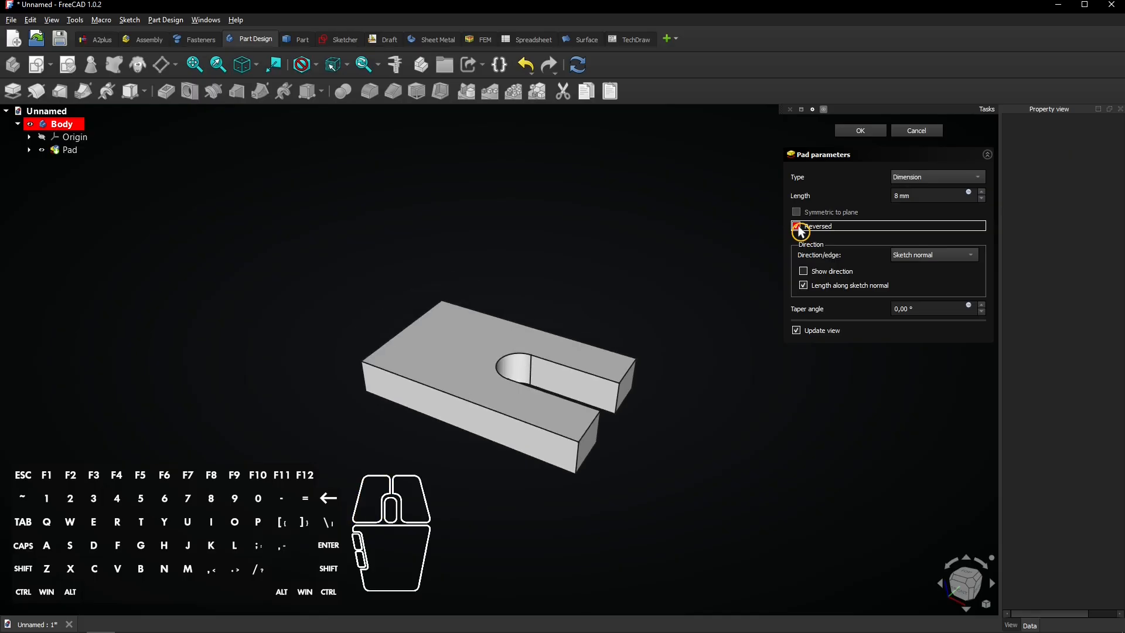
left_click(795, 226)
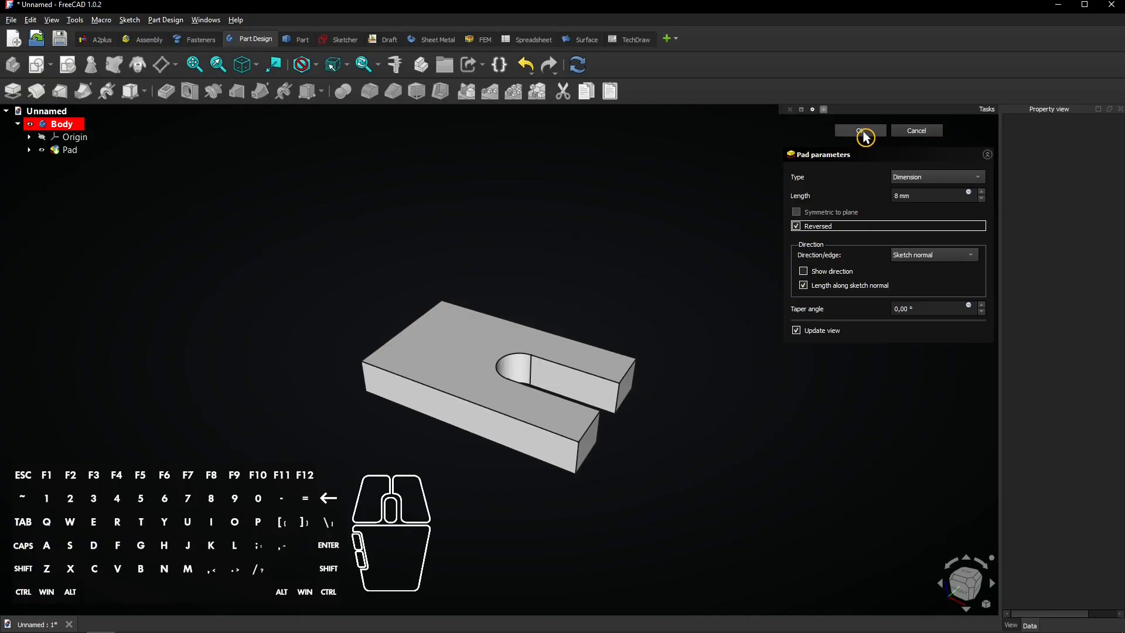
left_click(859, 130)
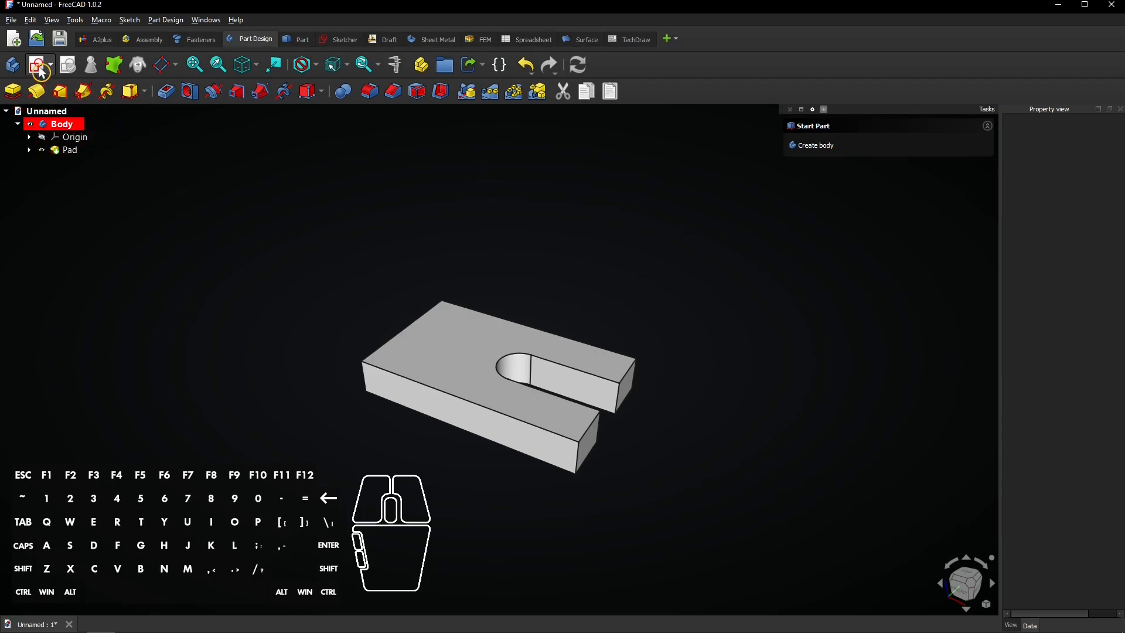
- Sketch a corner rectangle on the XZ plane, 10 mm wide and 10 mm from the plate edge
left_click(39, 65)
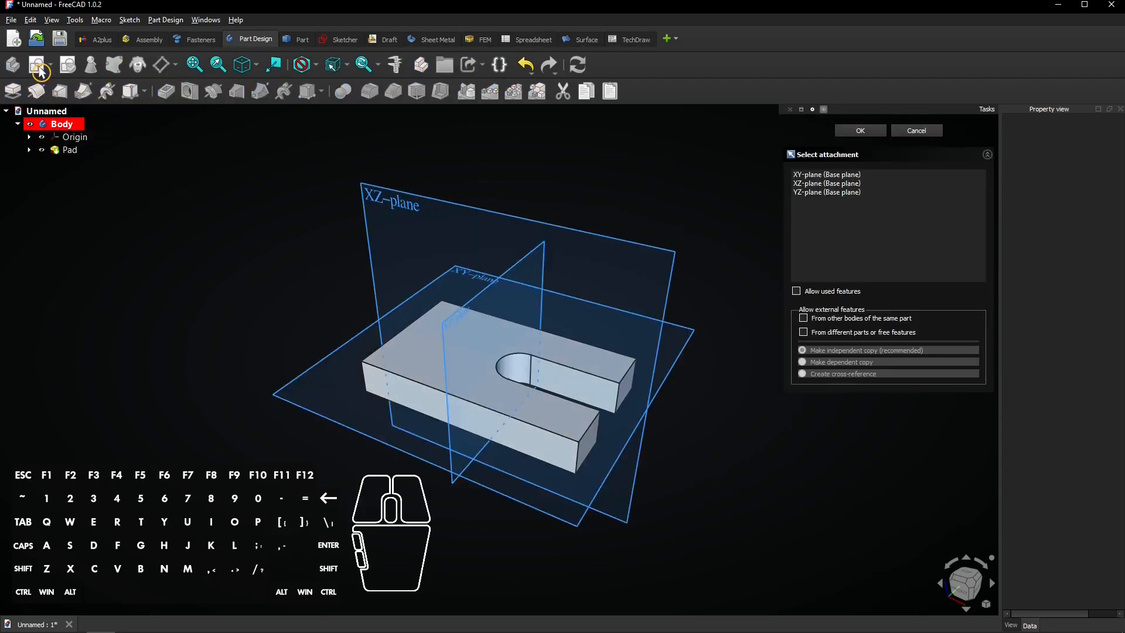
mouse_move(409, 197)
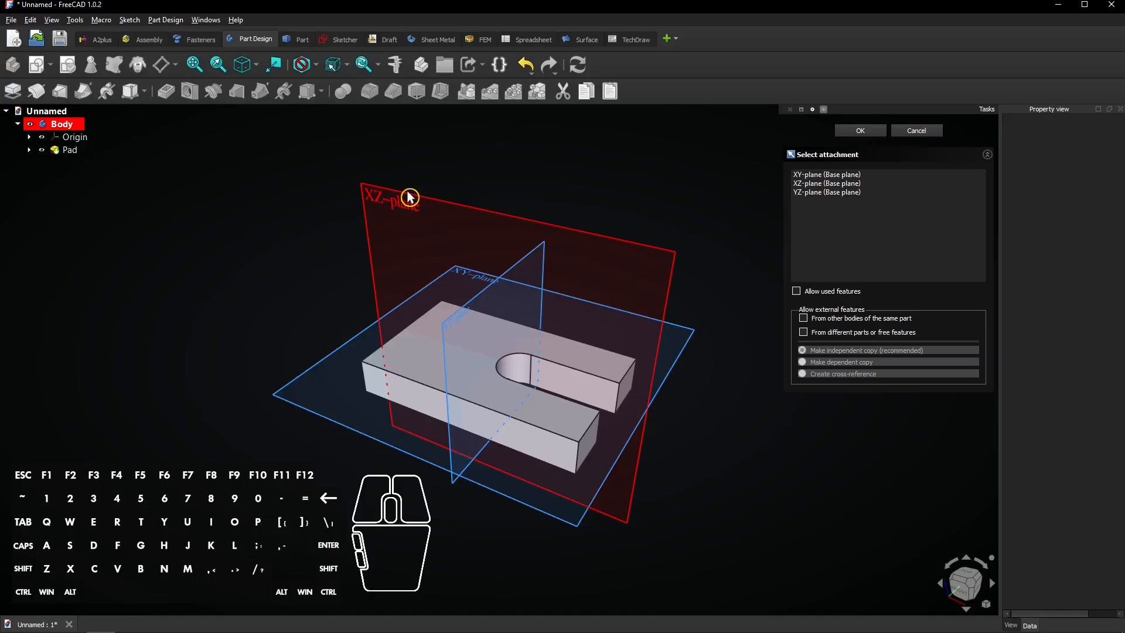
left_click(859, 130)
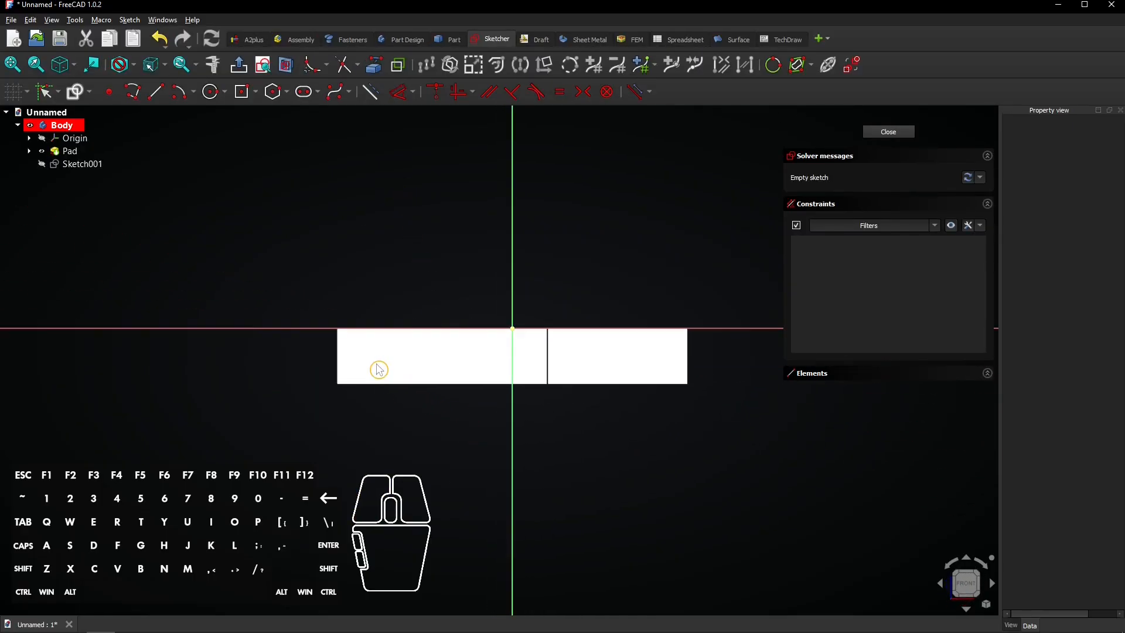
left_click(253, 92)
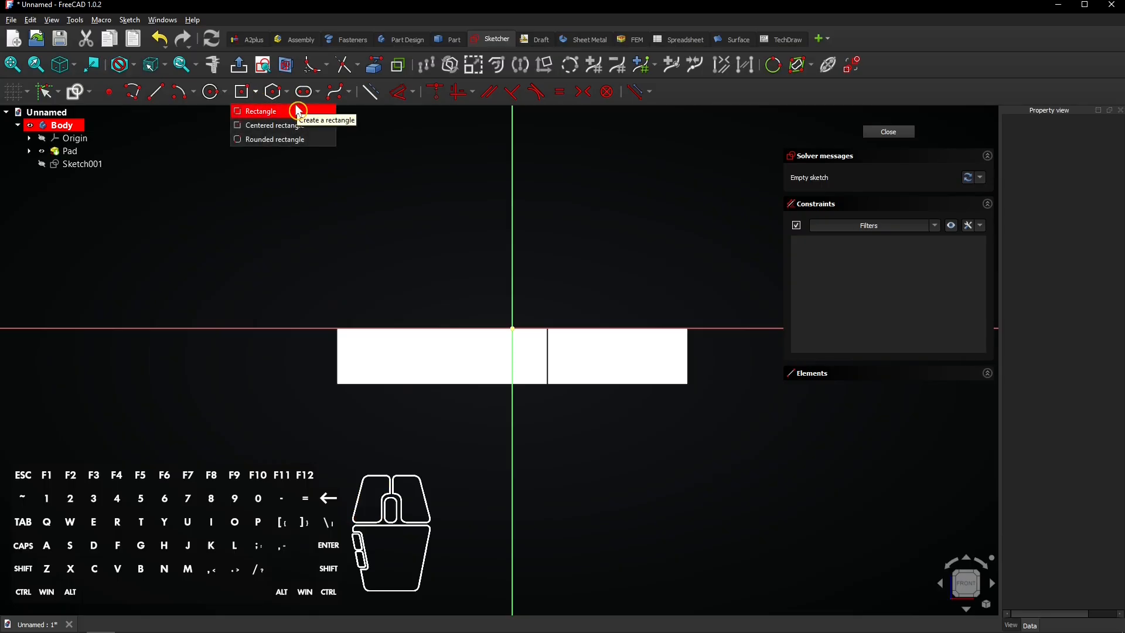
left_click(261, 112)
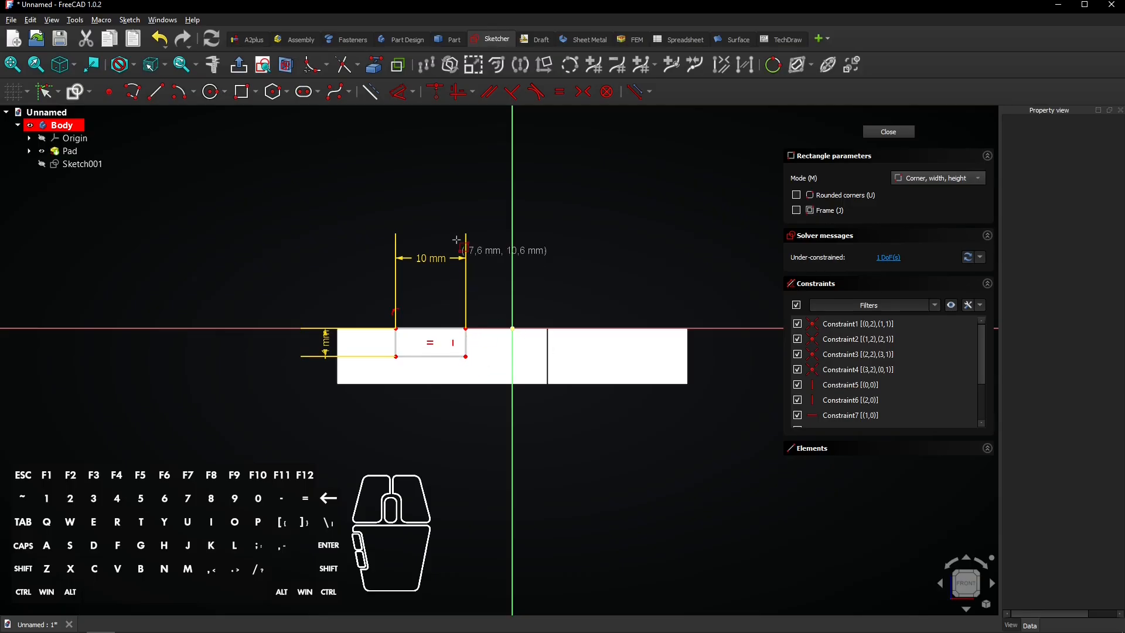
mouse_move(401, 91)
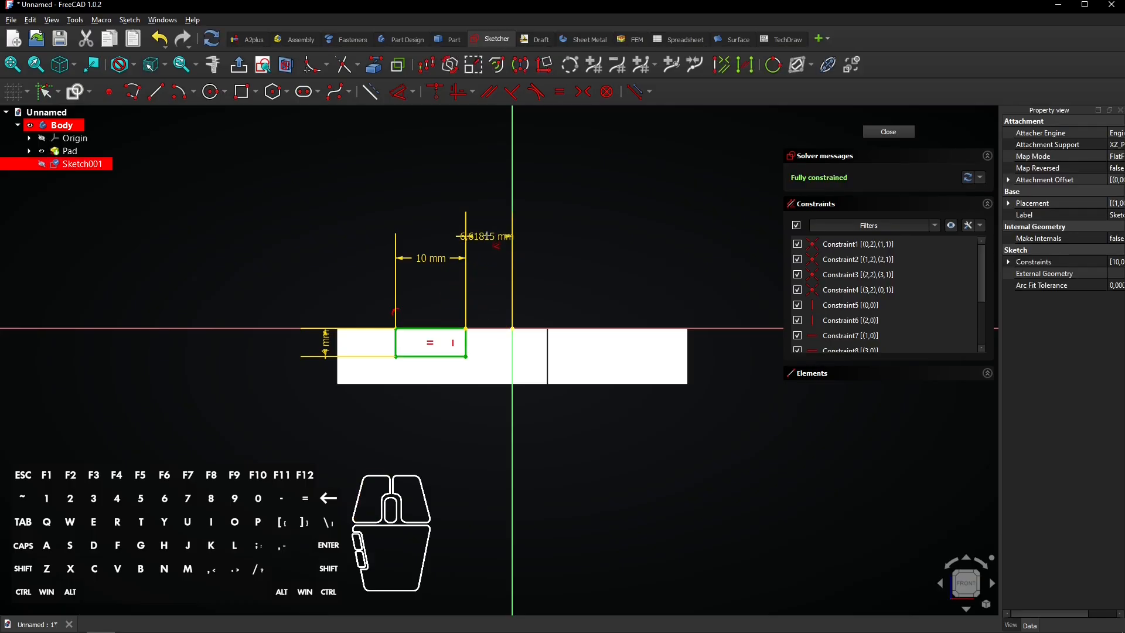
double_click(471, 236)
type("10")
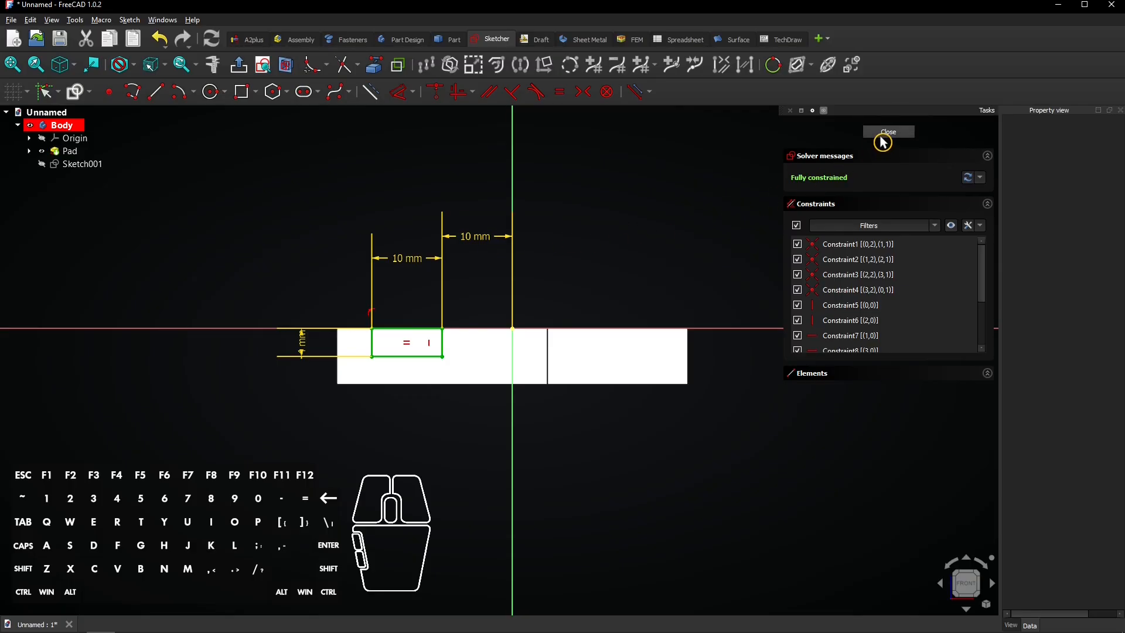
- Pocket the rectangle through all, symmetric to the sketch plane, cutting the cross groove
left_click(888, 133)
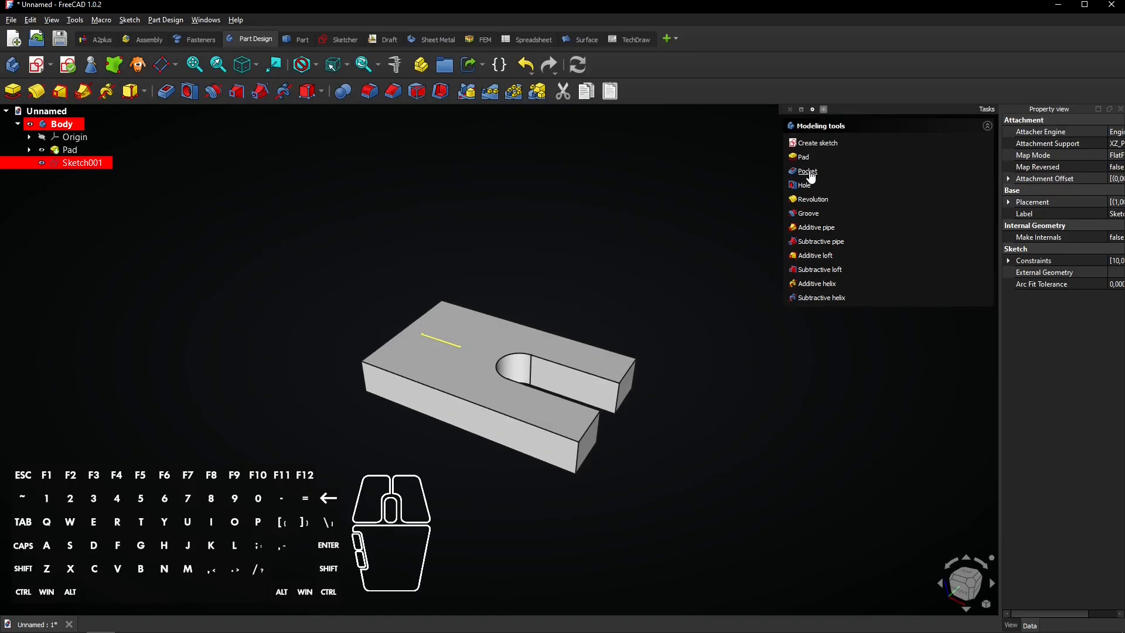
left_click(806, 171)
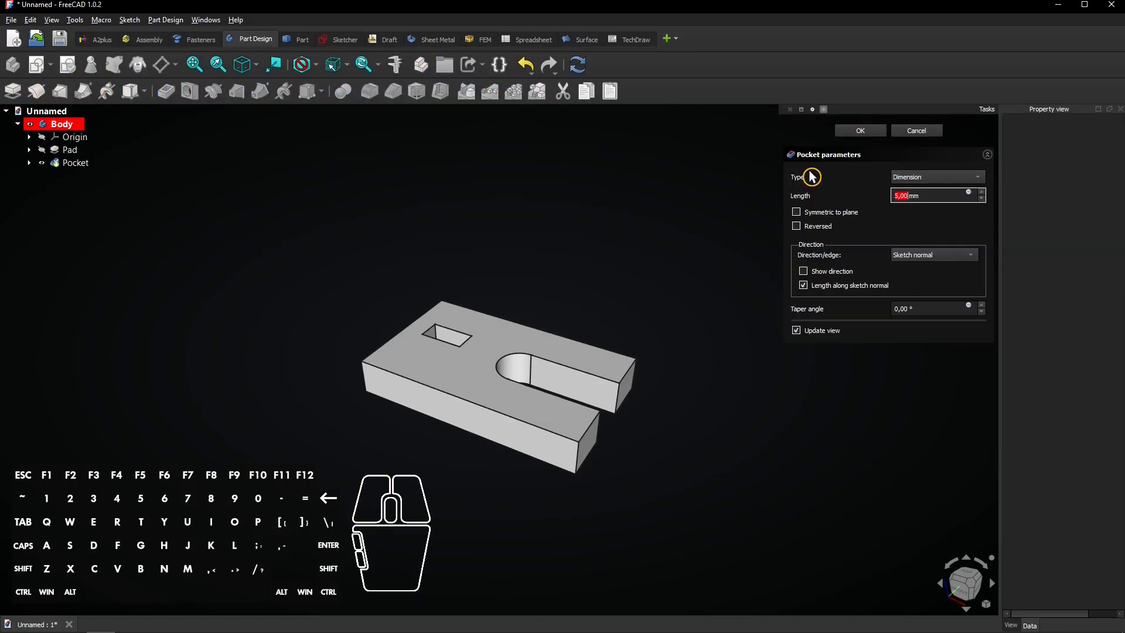
left_click(937, 177)
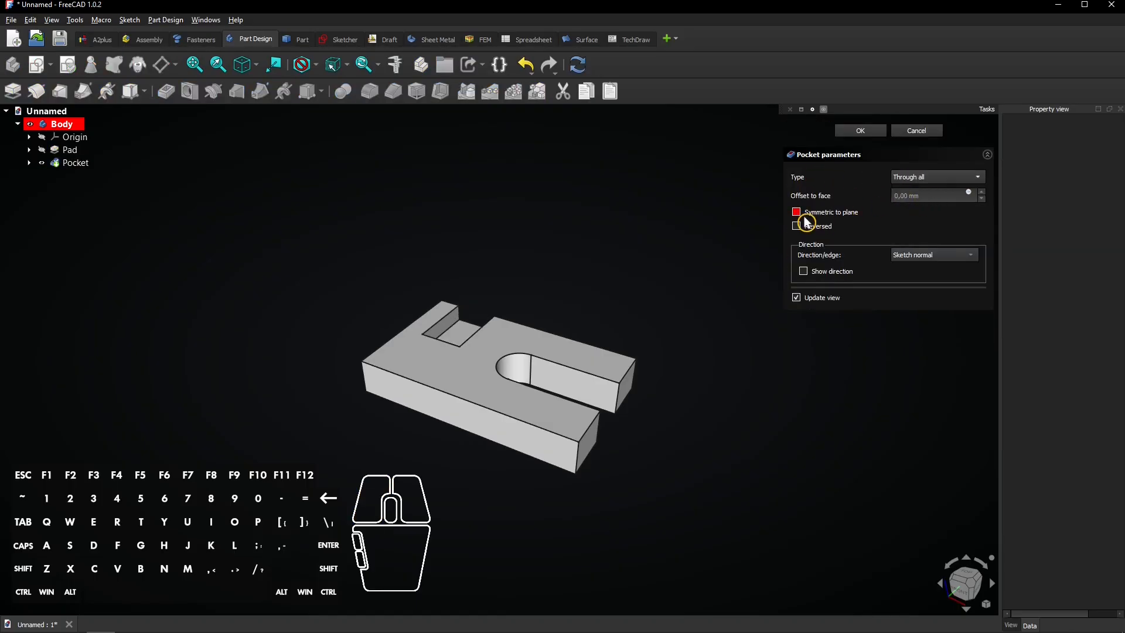
left_click(796, 212)
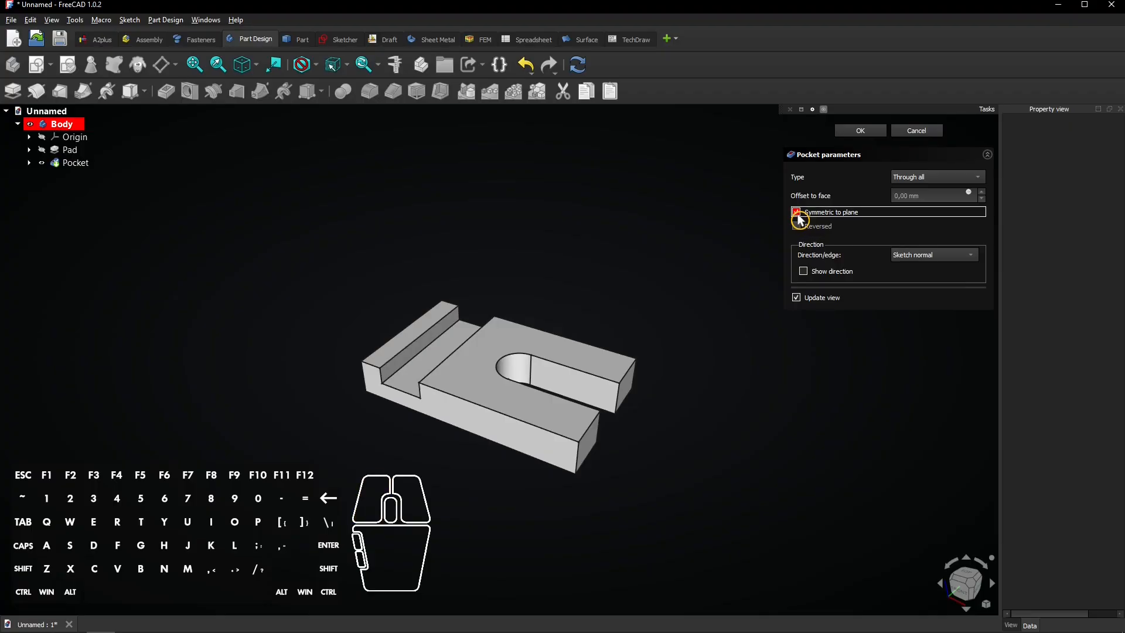
left_click(795, 213)
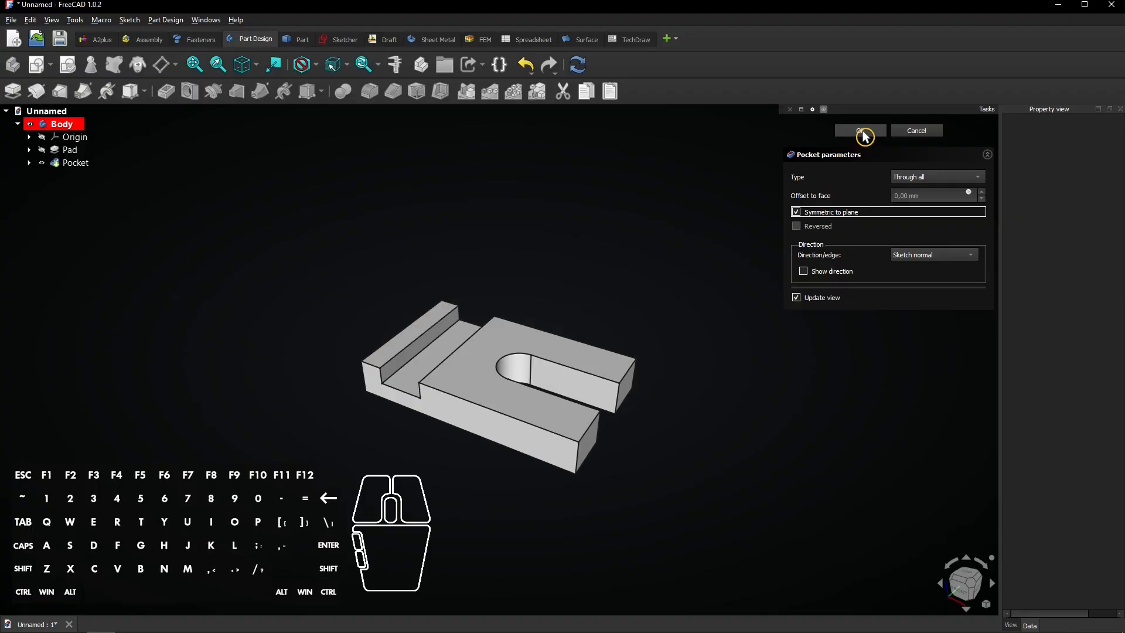
left_click(859, 130)
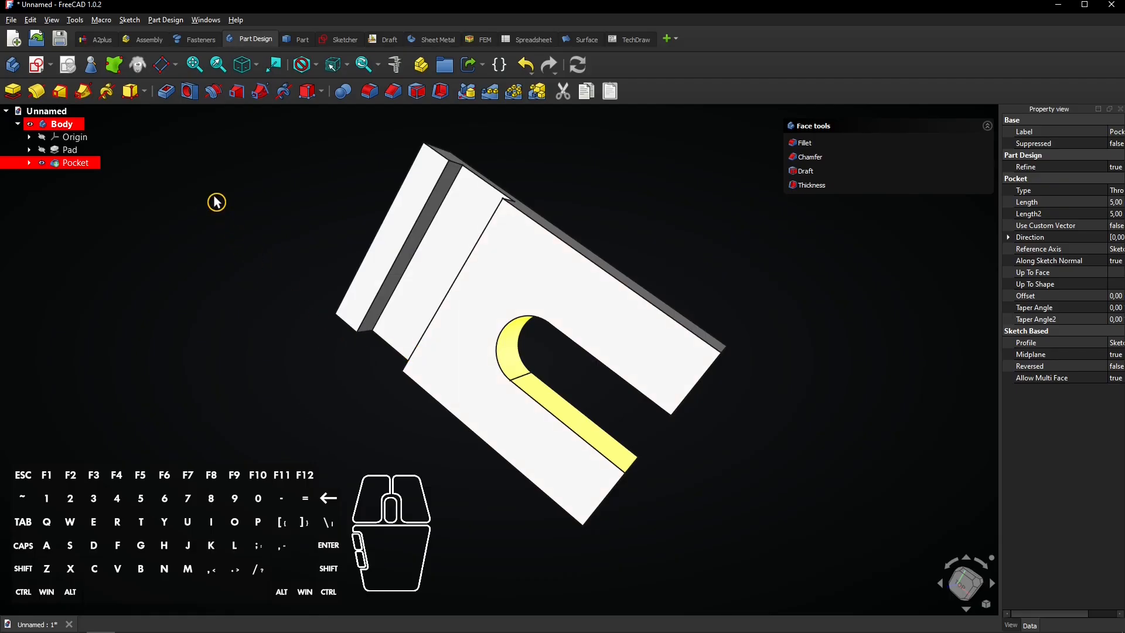
mouse_move(115, 65)
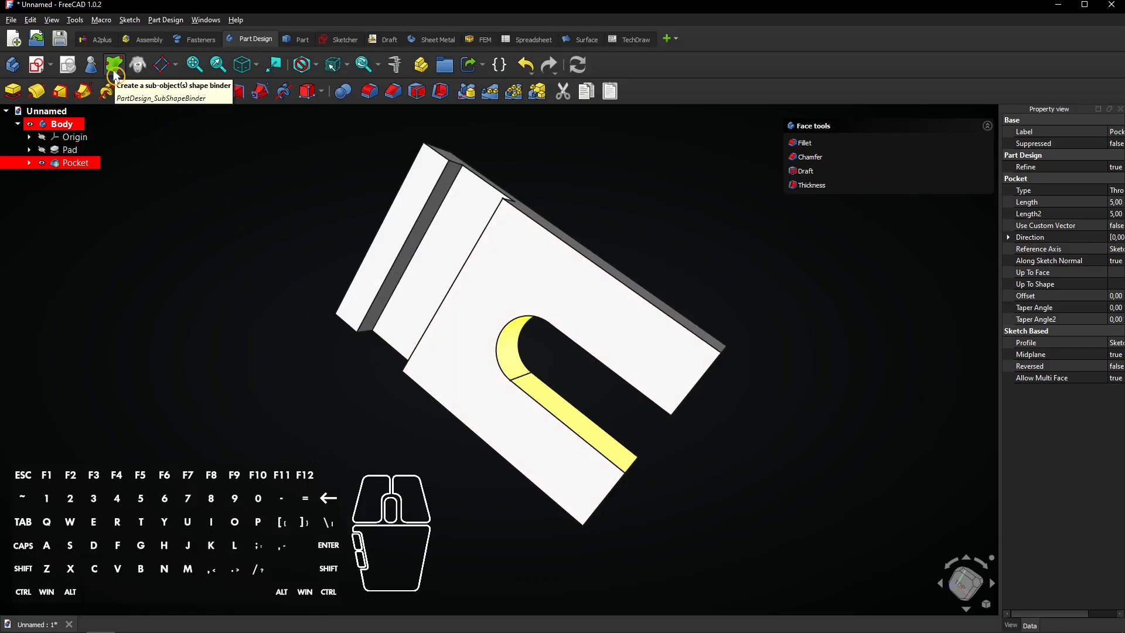
- Bind the slot's curved wall face as a sub-object shape binder in the tree
left_click(114, 65)
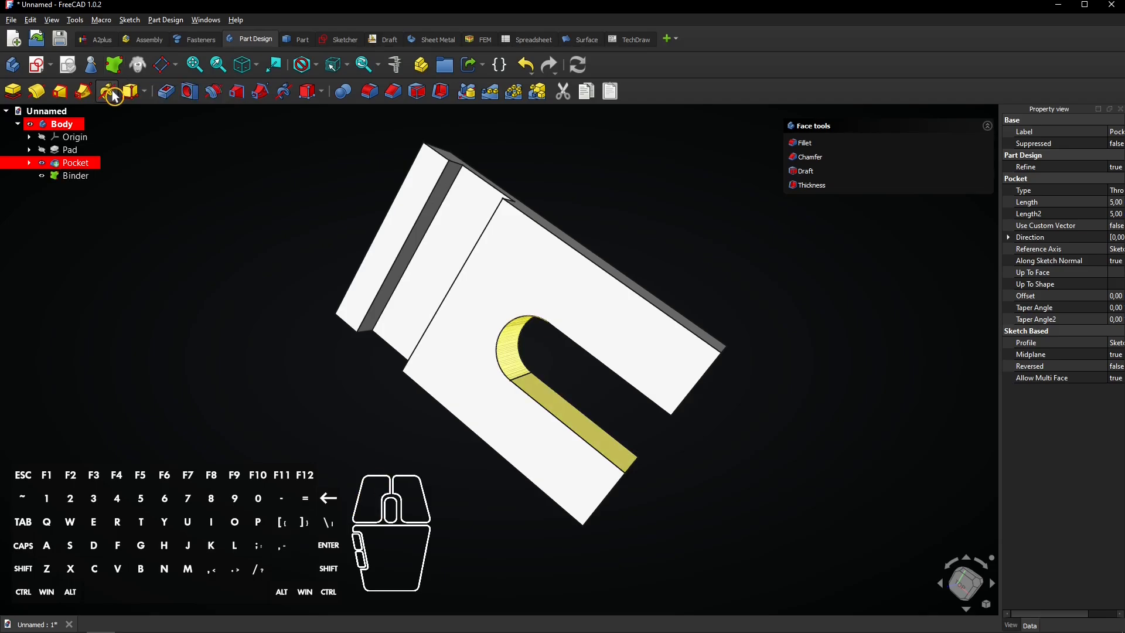
left_click(75, 163)
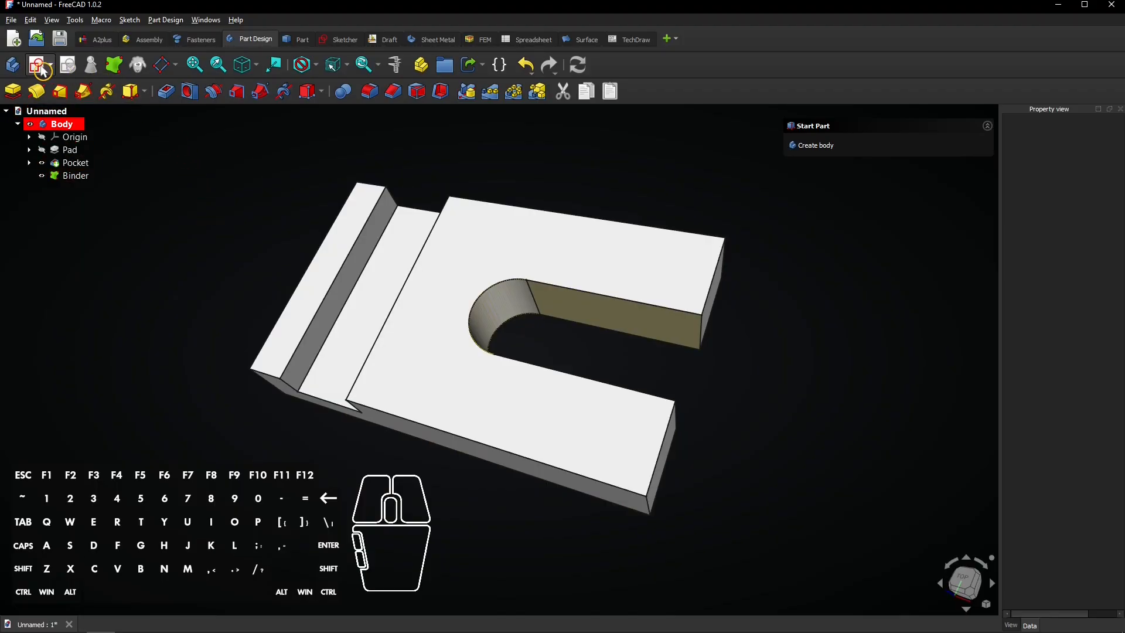
- Start an XY sketch, hide the Pocket and reference the slot edges as external geometry
left_click(40, 65)
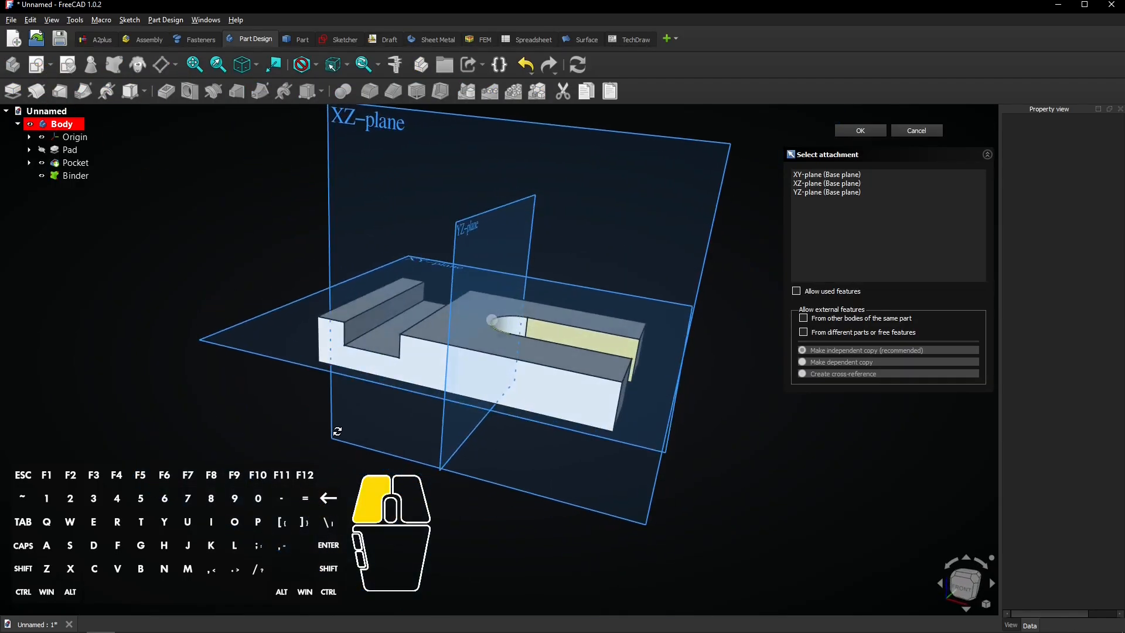
left_click(859, 130)
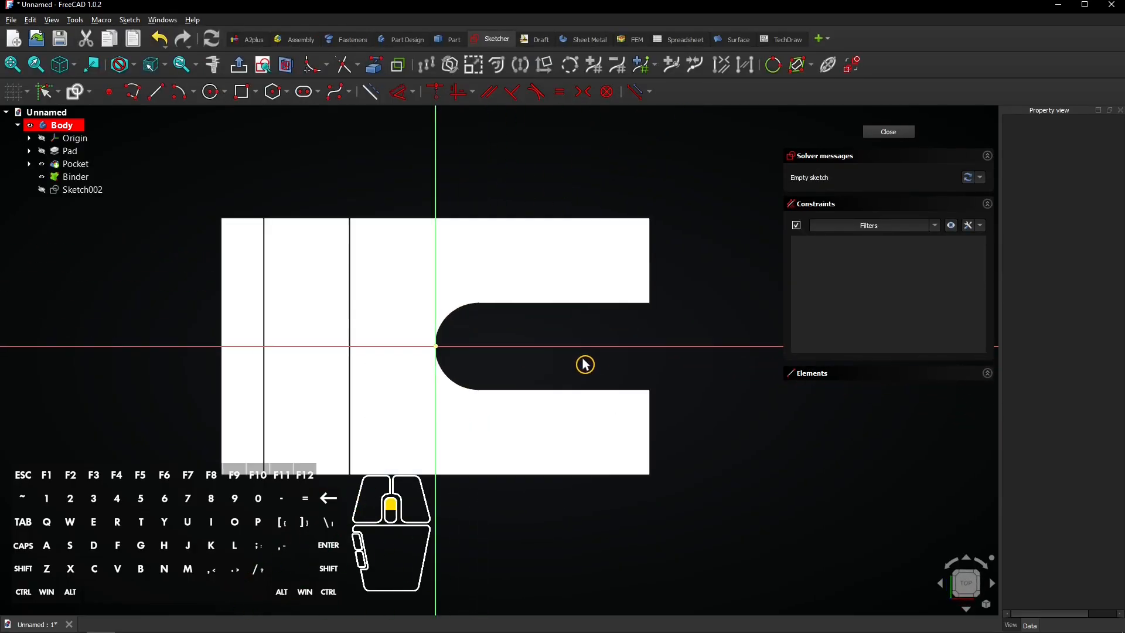
left_click(76, 164)
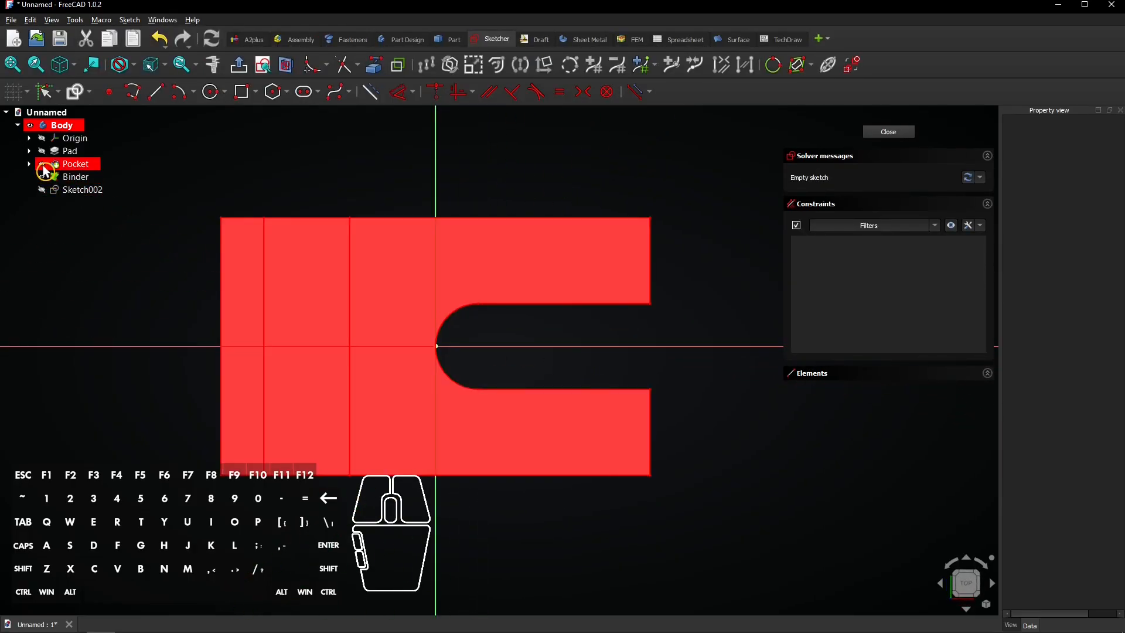
left_click(75, 164)
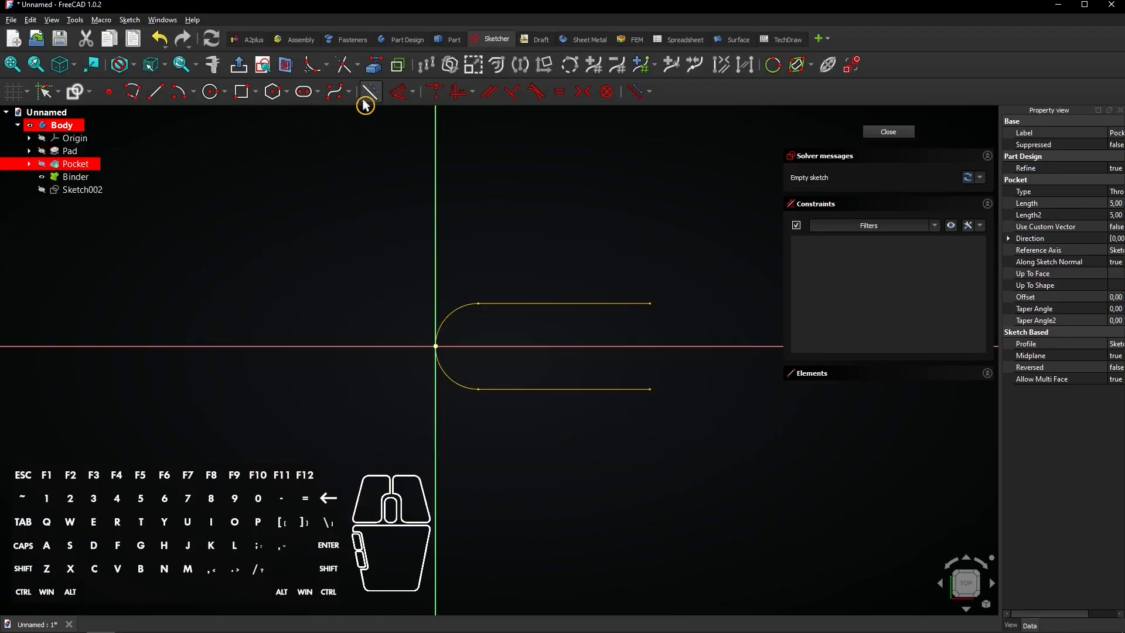
mouse_move(372, 66)
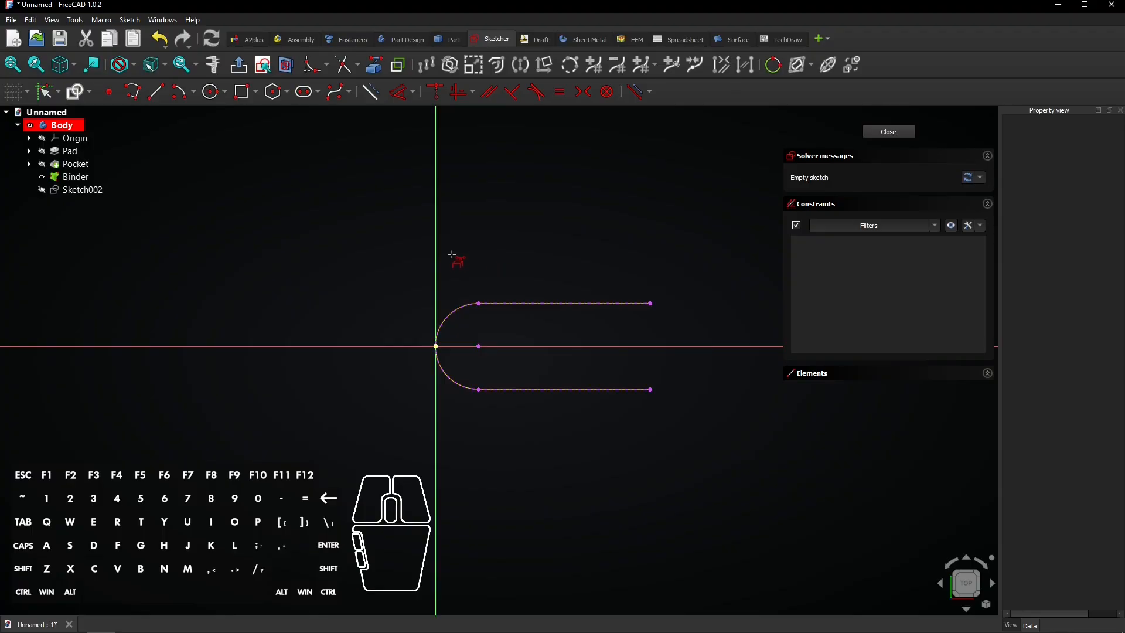
mouse_move(210, 92)
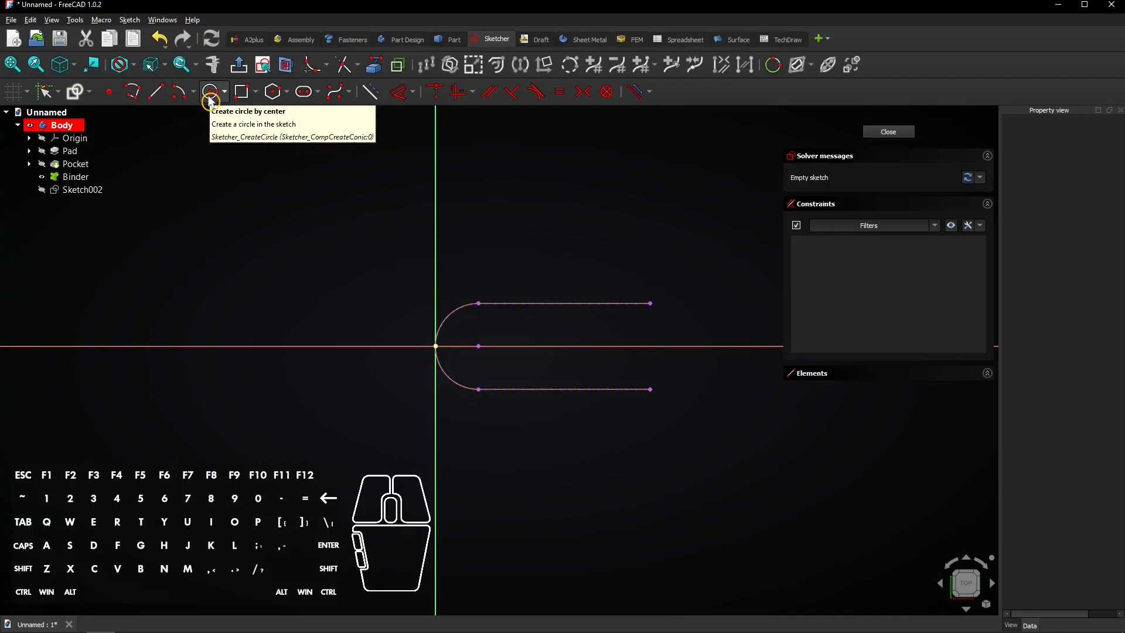
- Draw an arc and lines forming a larger U outline around the referenced slot edges
left_click(210, 92)
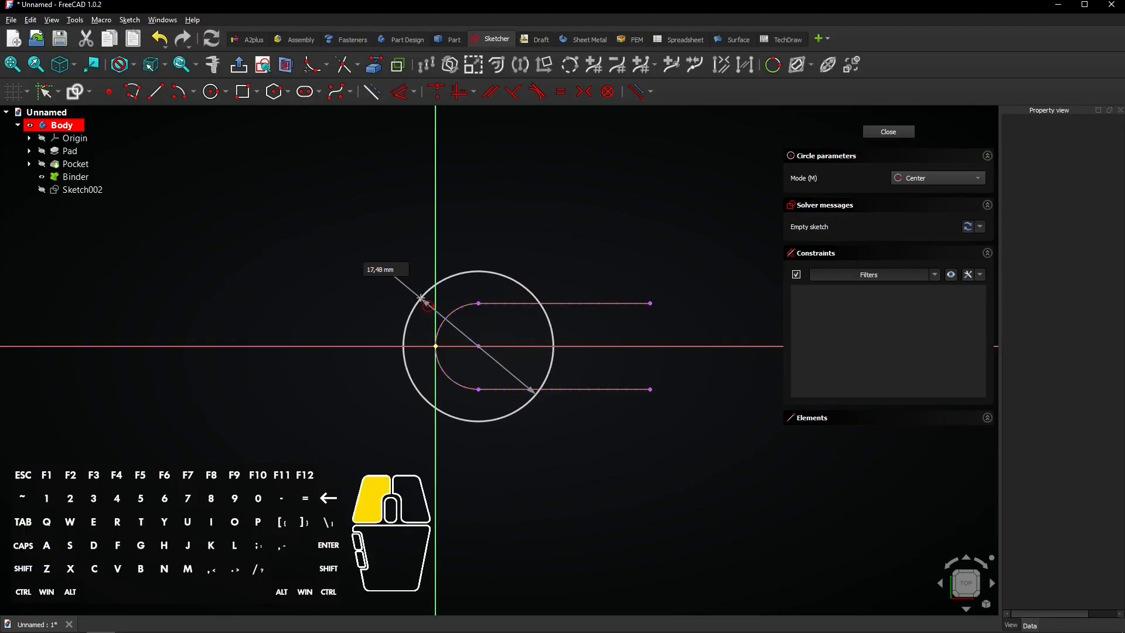
left_click(133, 91)
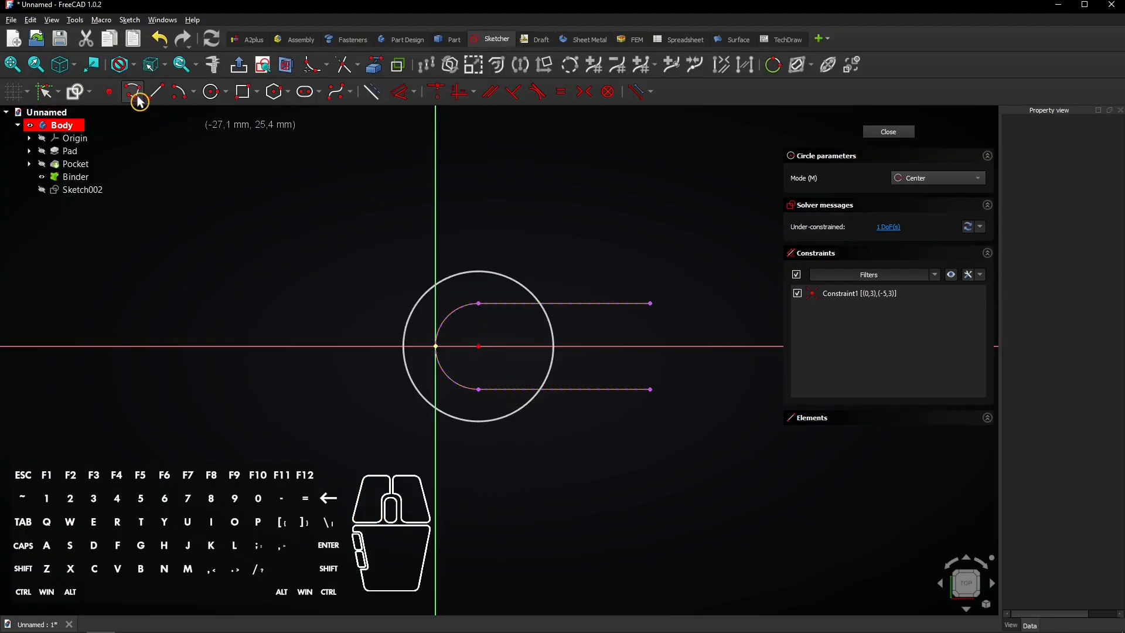
mouse_move(133, 91)
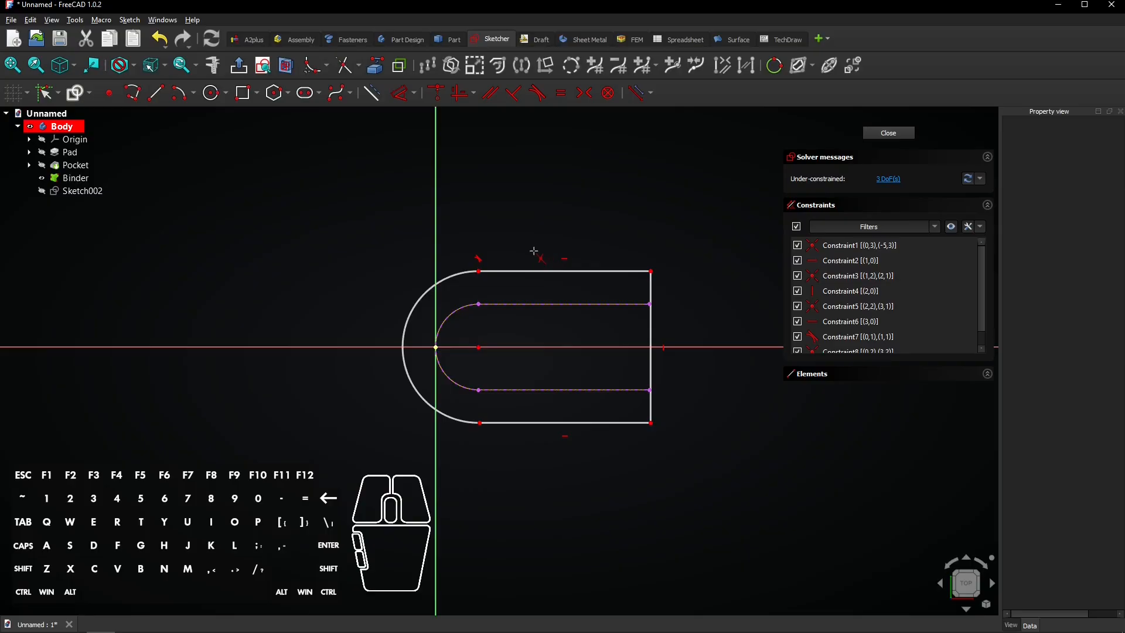
left_click(535, 257)
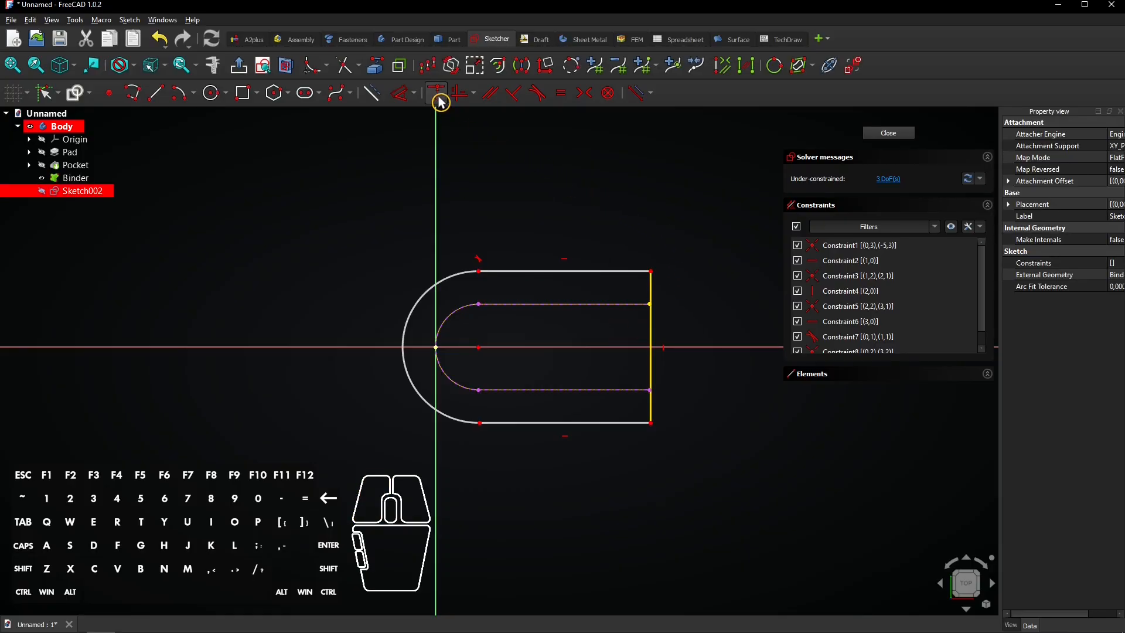
mouse_move(440, 94)
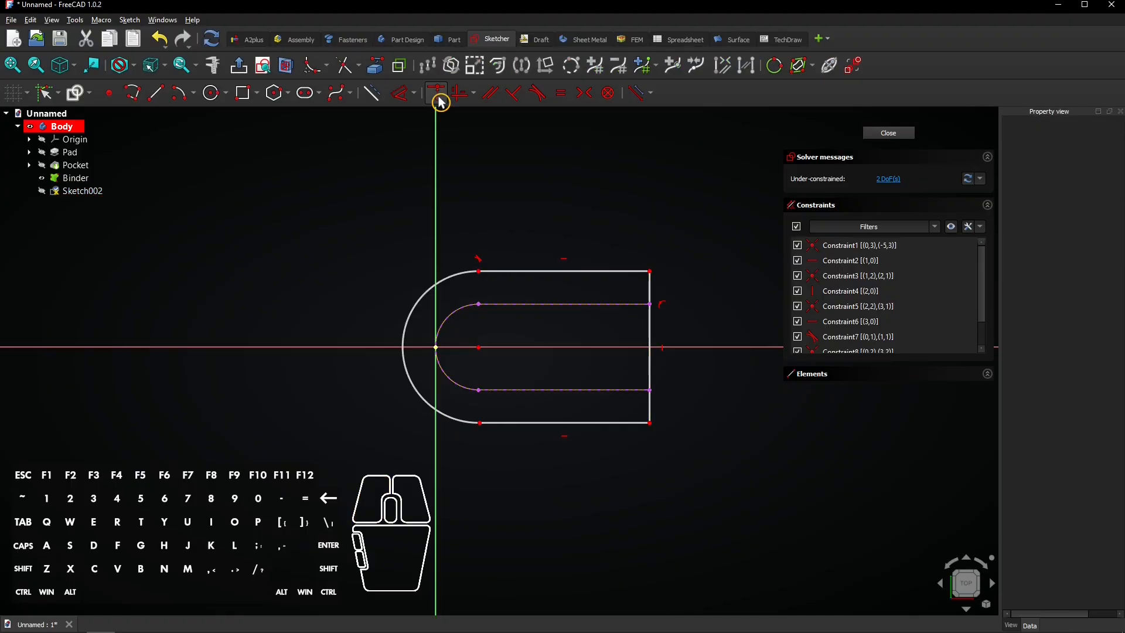
mouse_move(405, 94)
type("2,5")
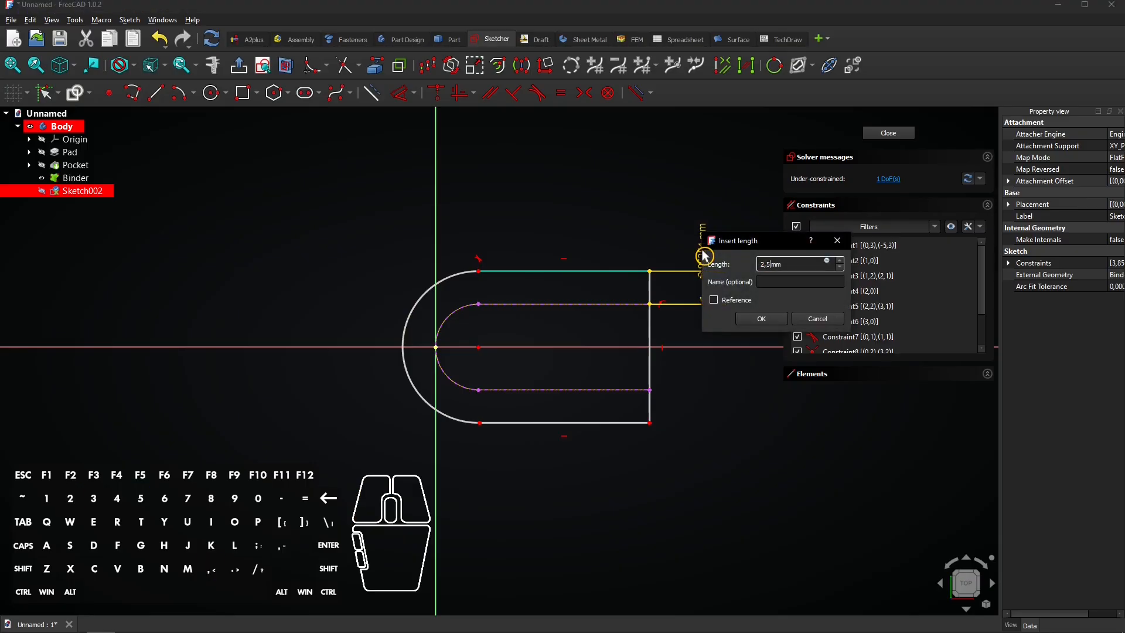
- Offset the outline 2.5 mm from the slot with a tangent arc, then leave the sketch
left_click(759, 319)
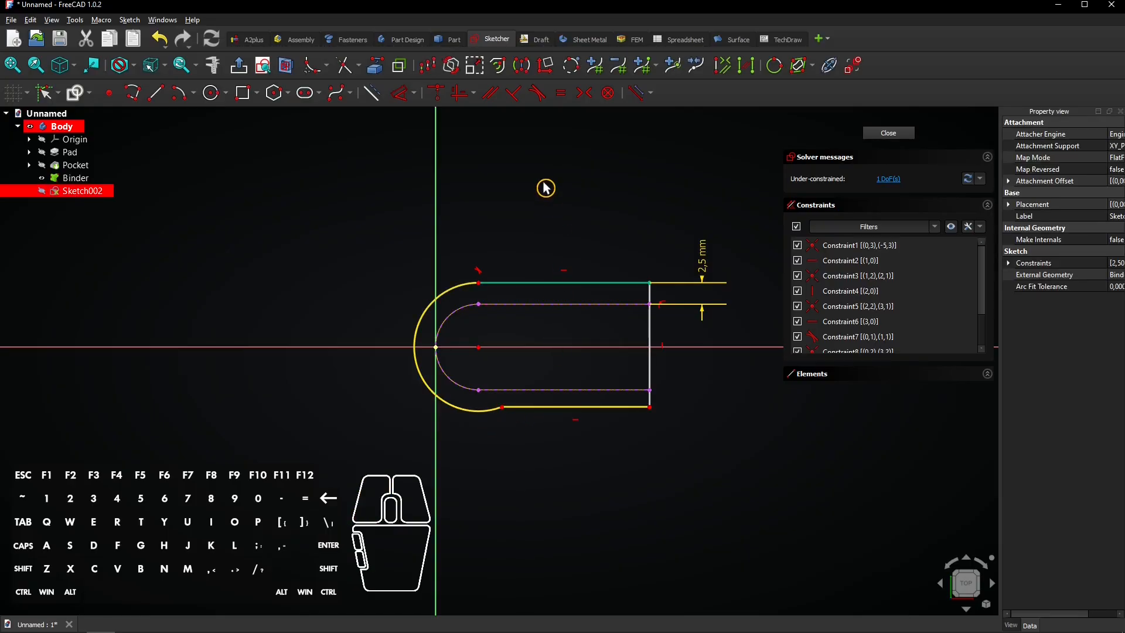
mouse_move(537, 93)
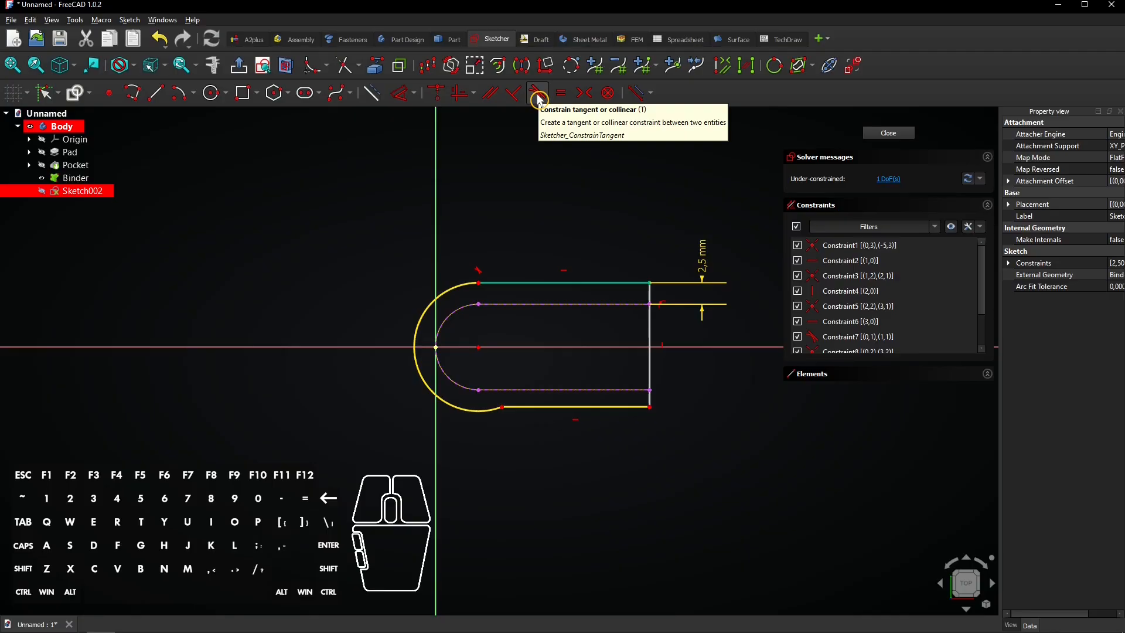
left_click(537, 92)
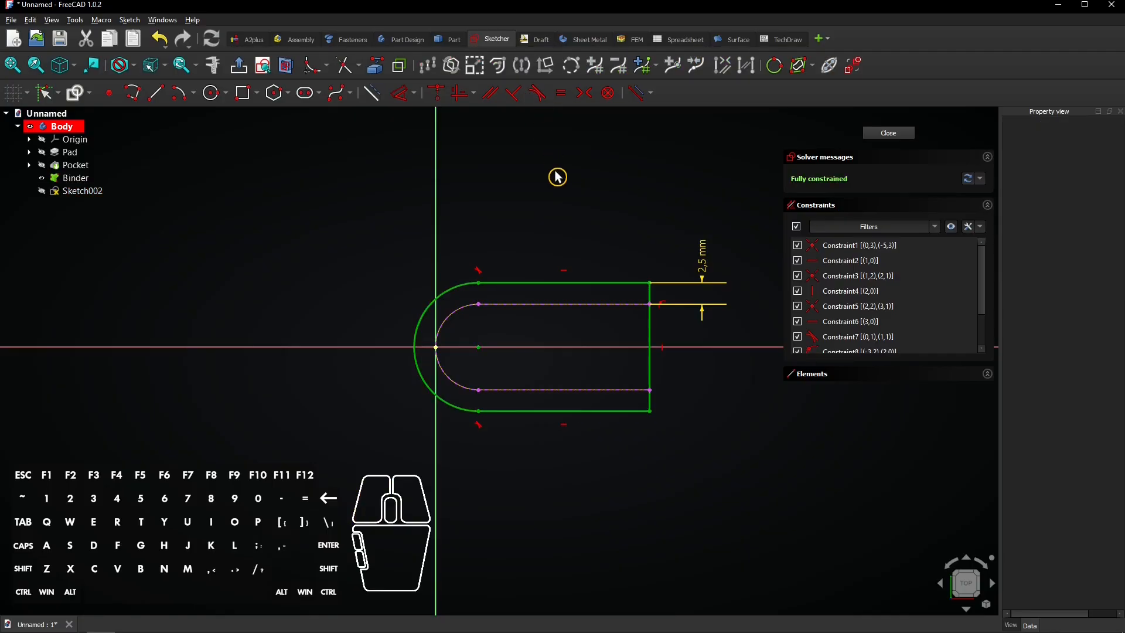
left_click(887, 133)
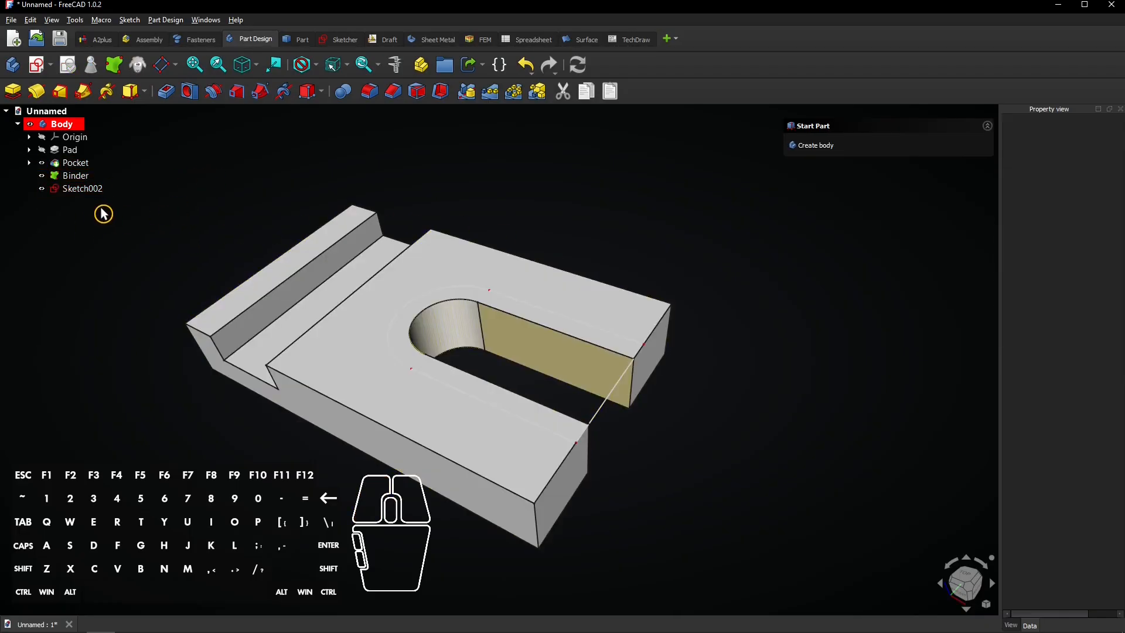
- Pocket Sketch002 2 mm deep to form the stepped recess around the slot
left_click(82, 187)
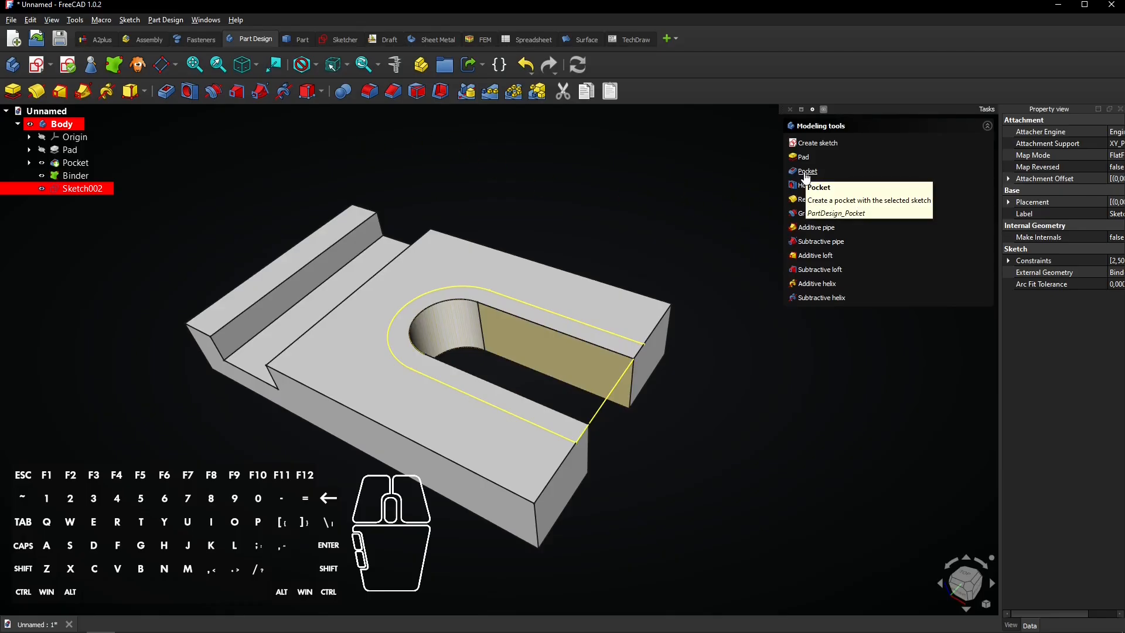
left_click(806, 171)
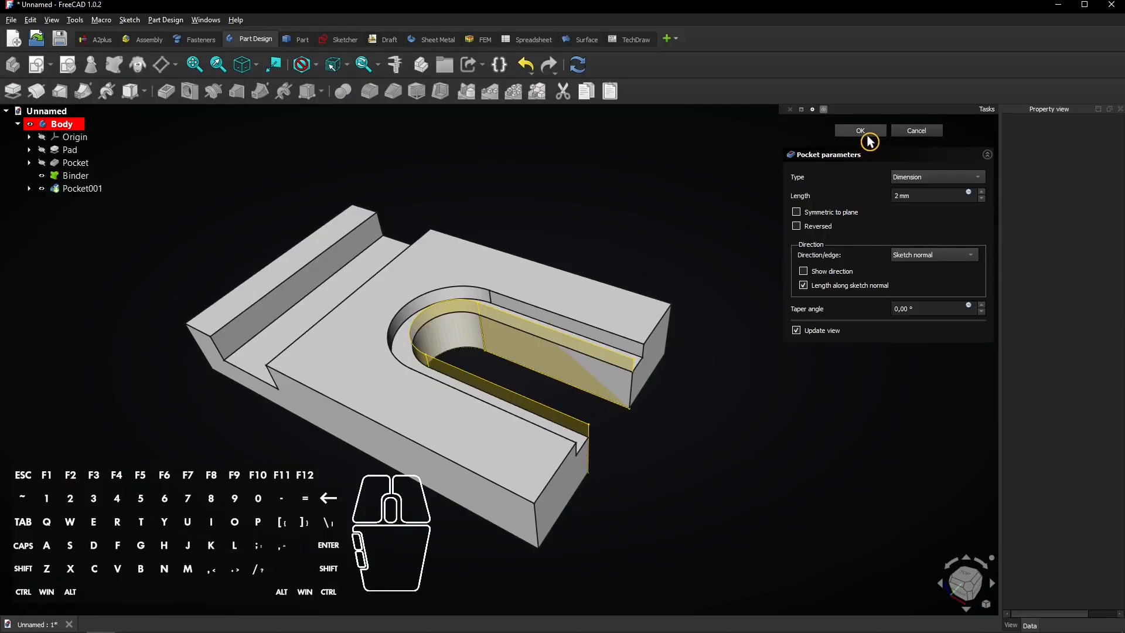
left_click(861, 130)
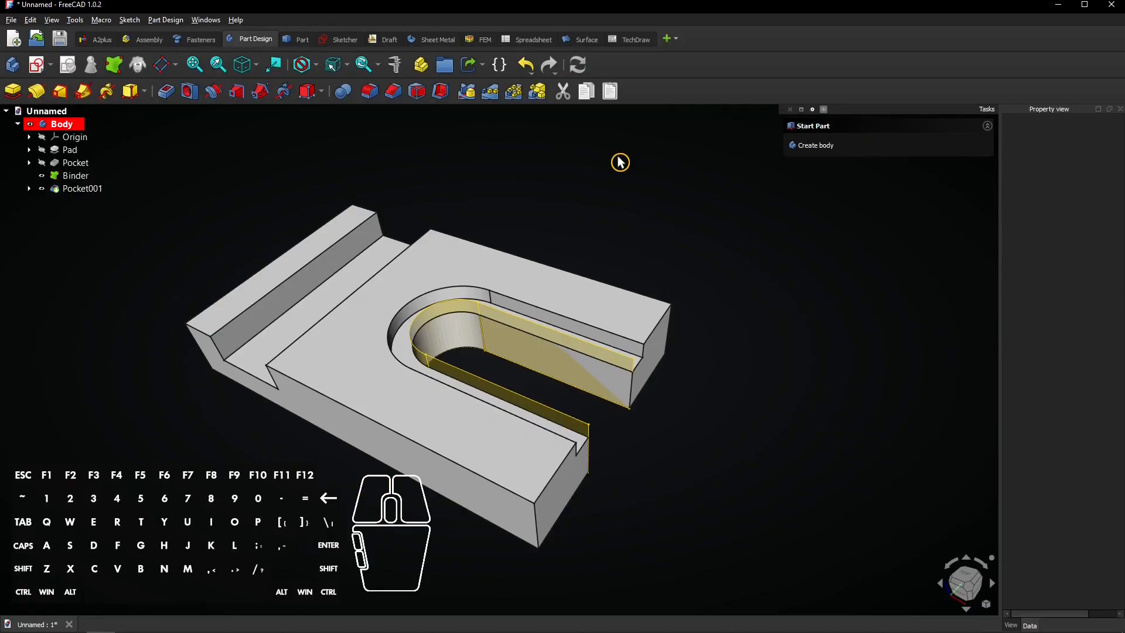
left_click(75, 176)
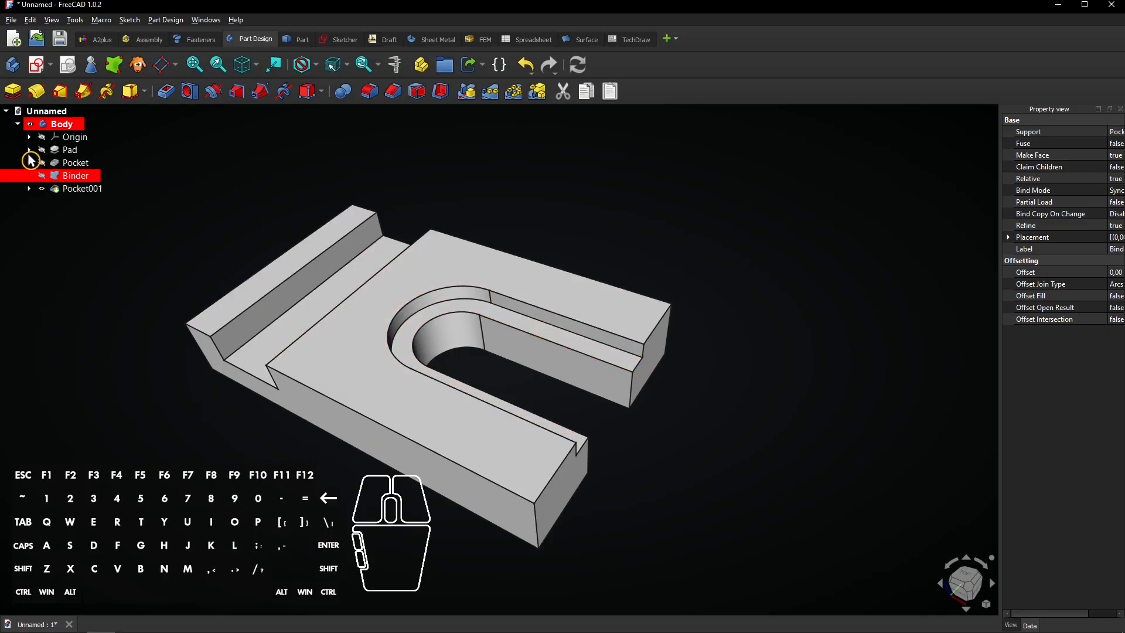
left_click(30, 148)
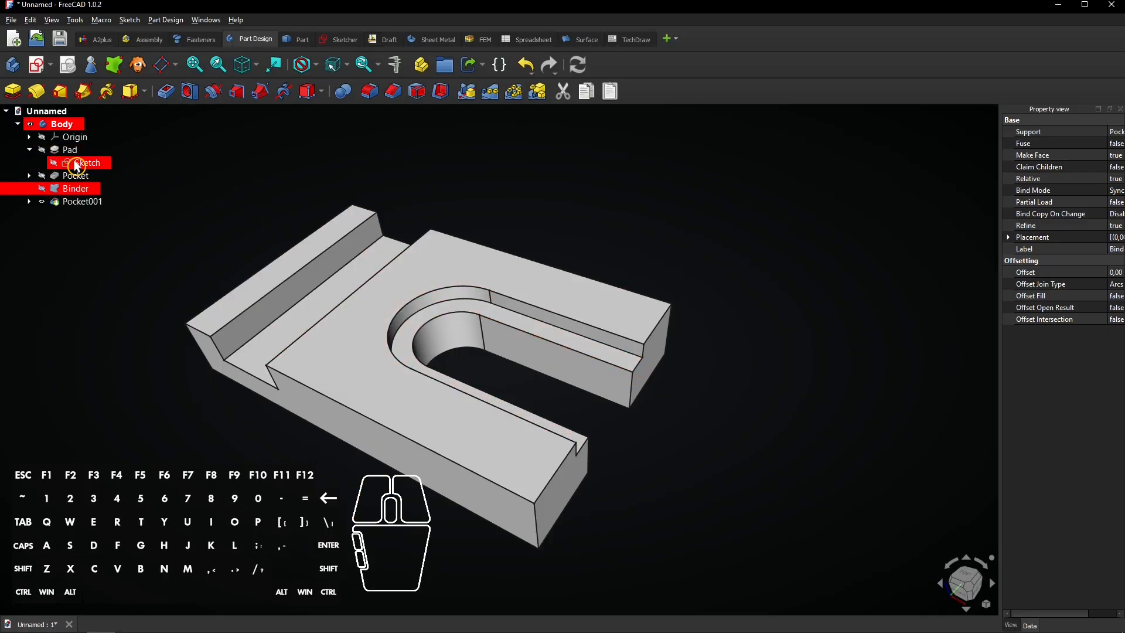
double_click(88, 163)
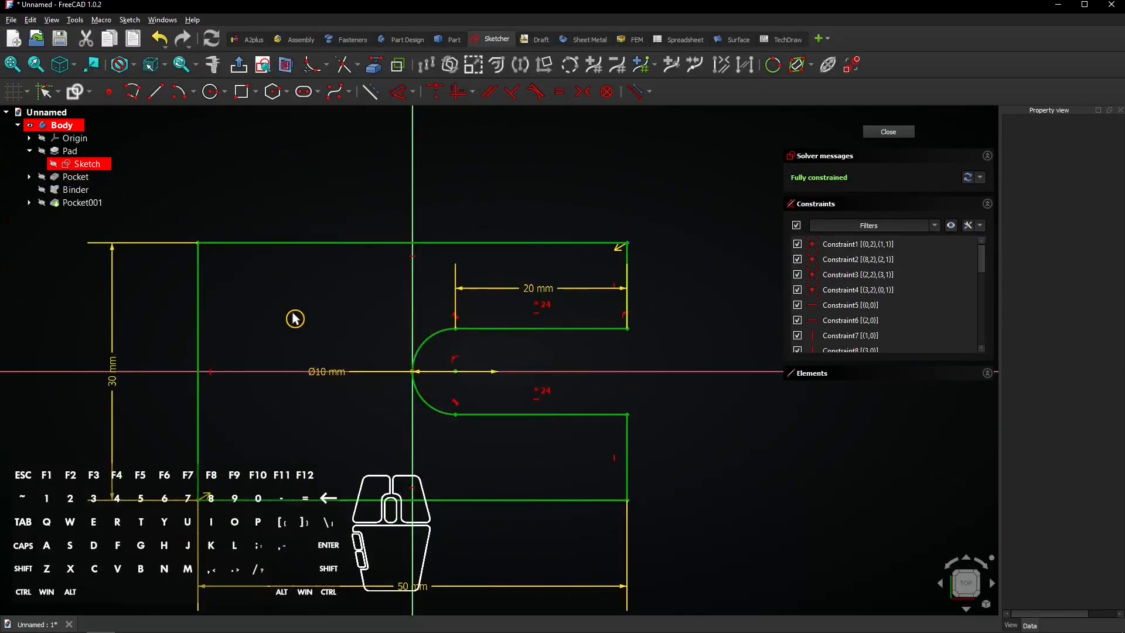
double_click(327, 371)
type("7")
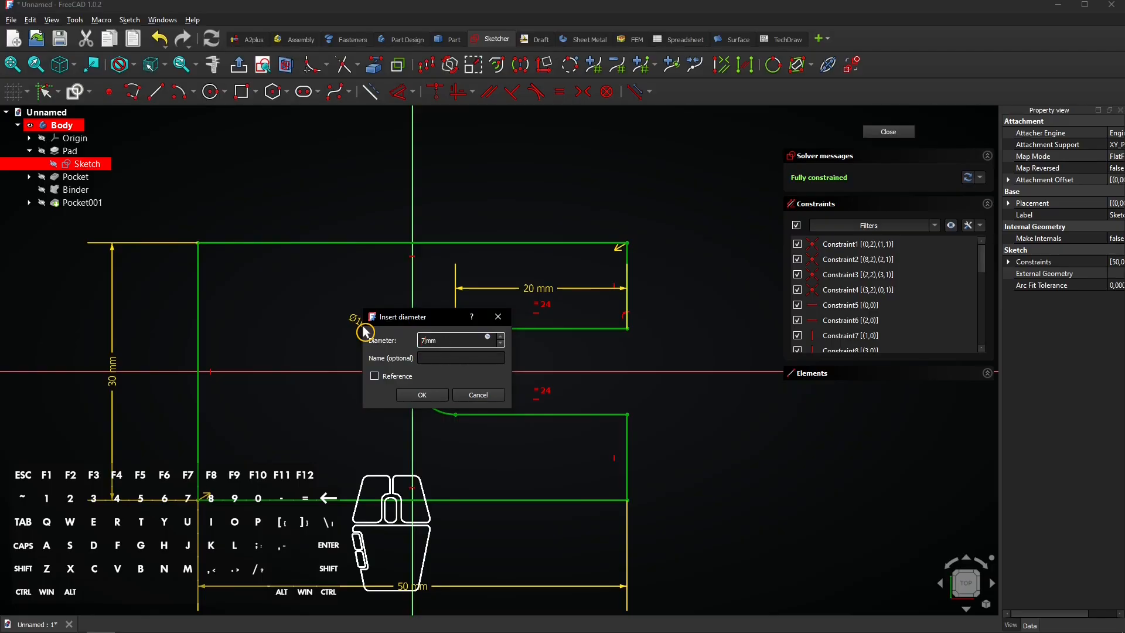
left_click(421, 395)
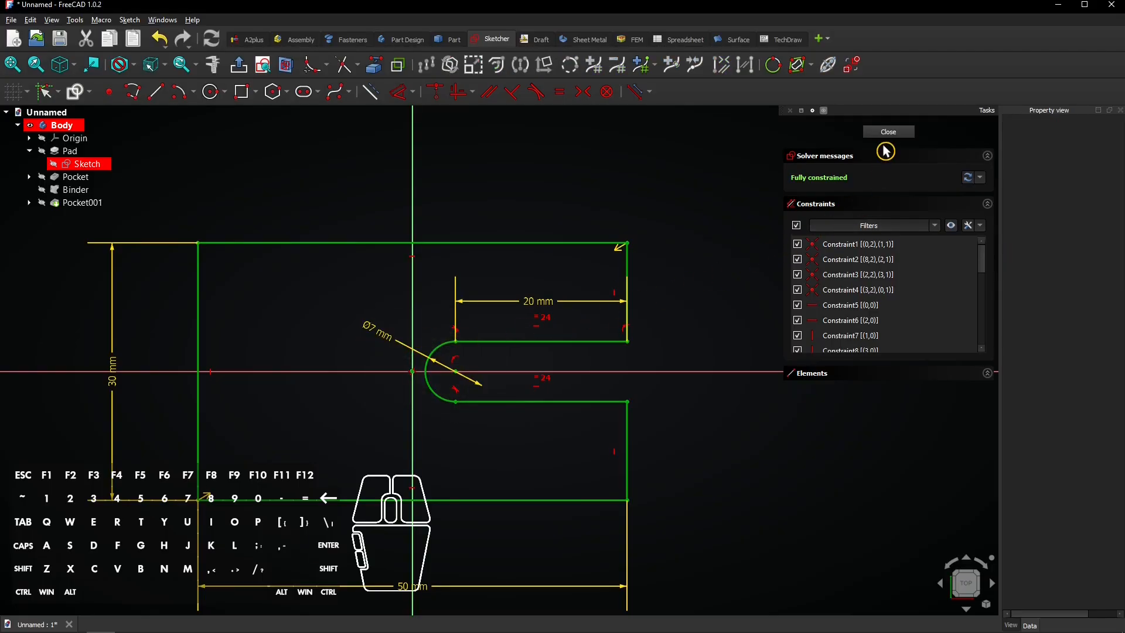
left_click(887, 132)
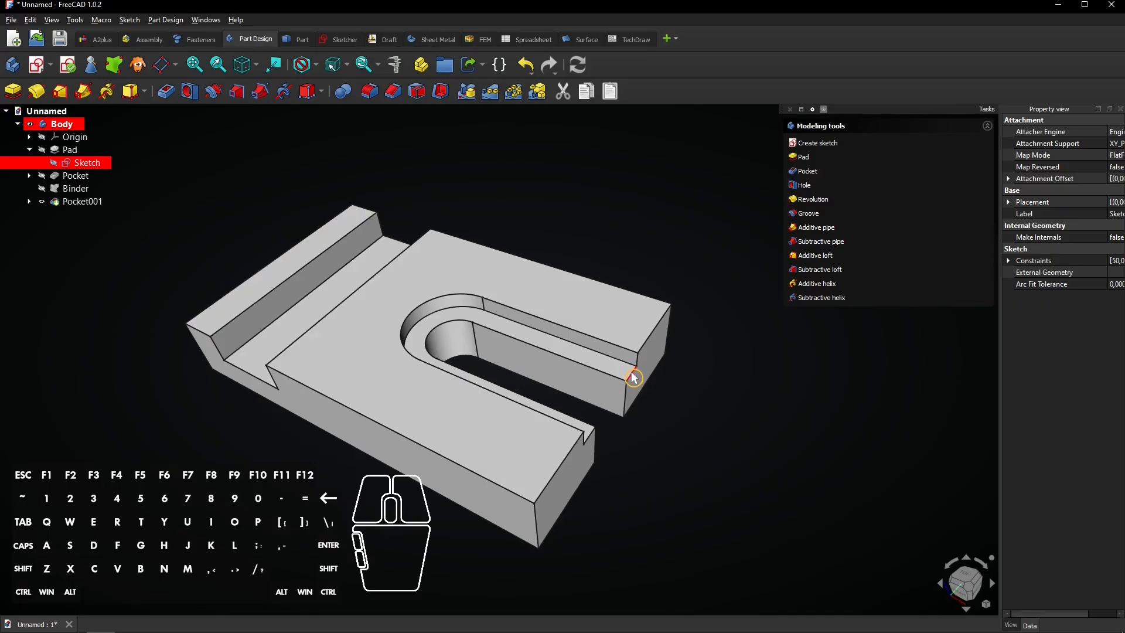
double_click(93, 216)
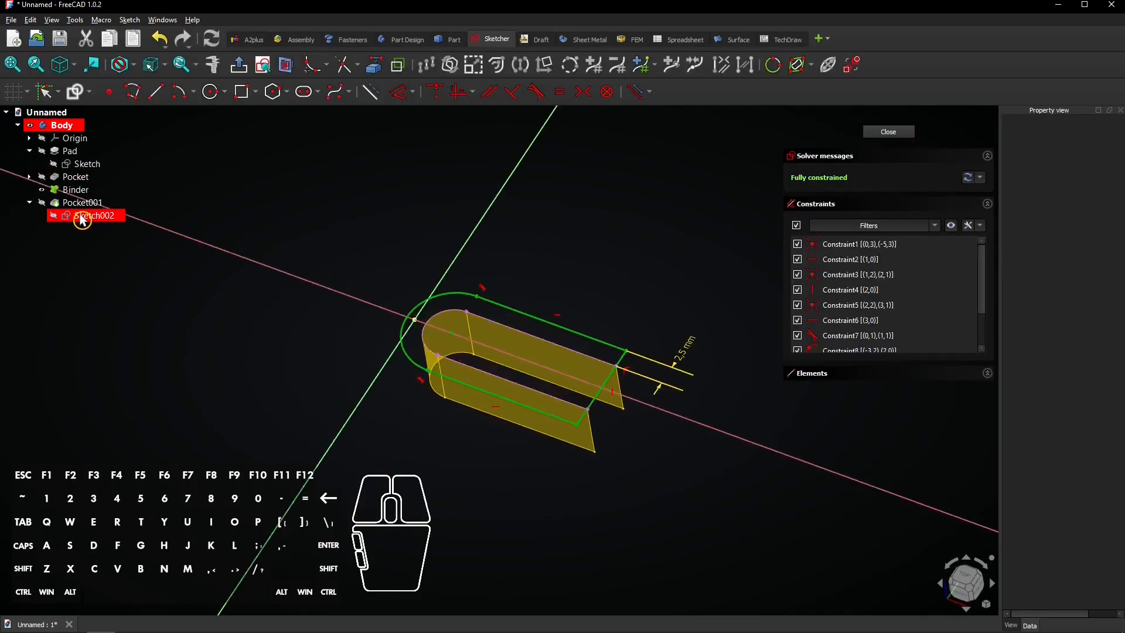
left_click(964, 583)
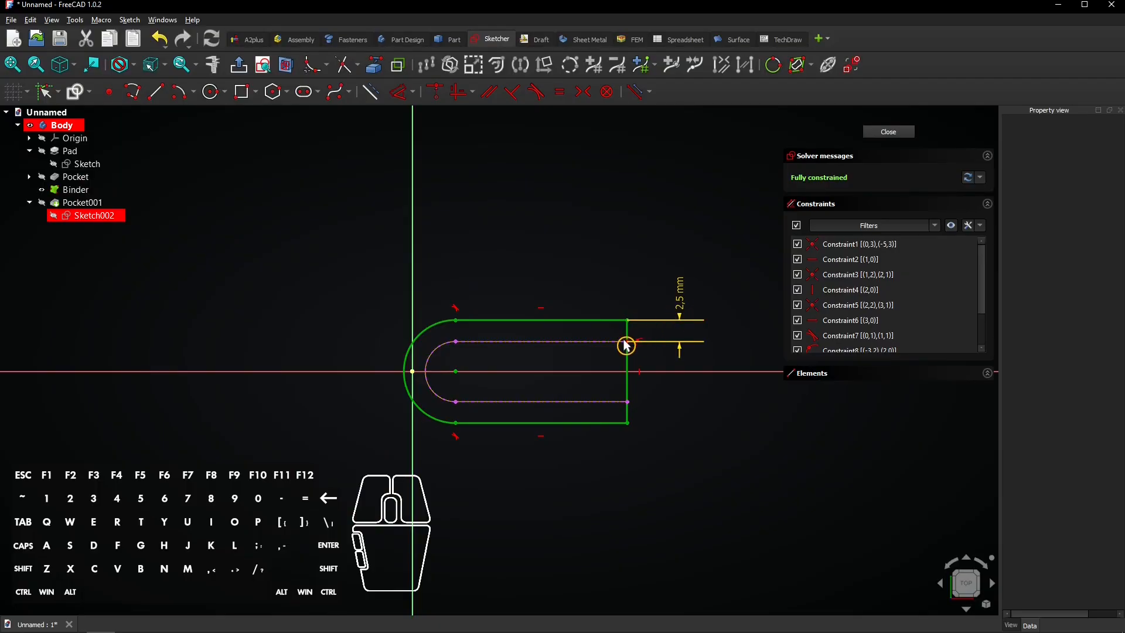
mouse_move(815, 219)
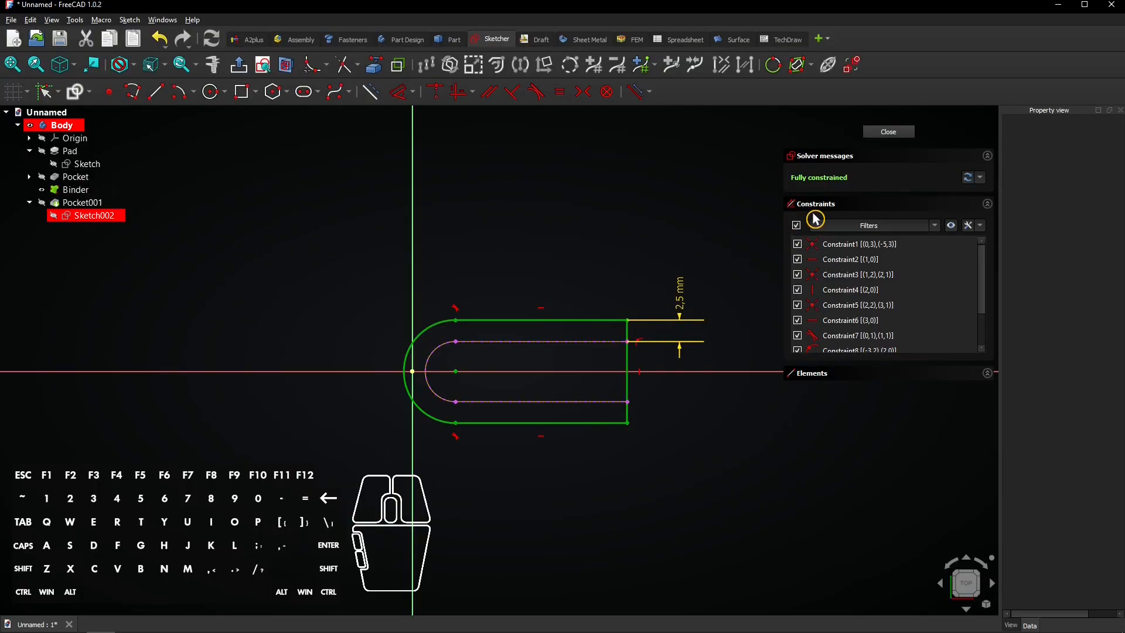
left_click(887, 131)
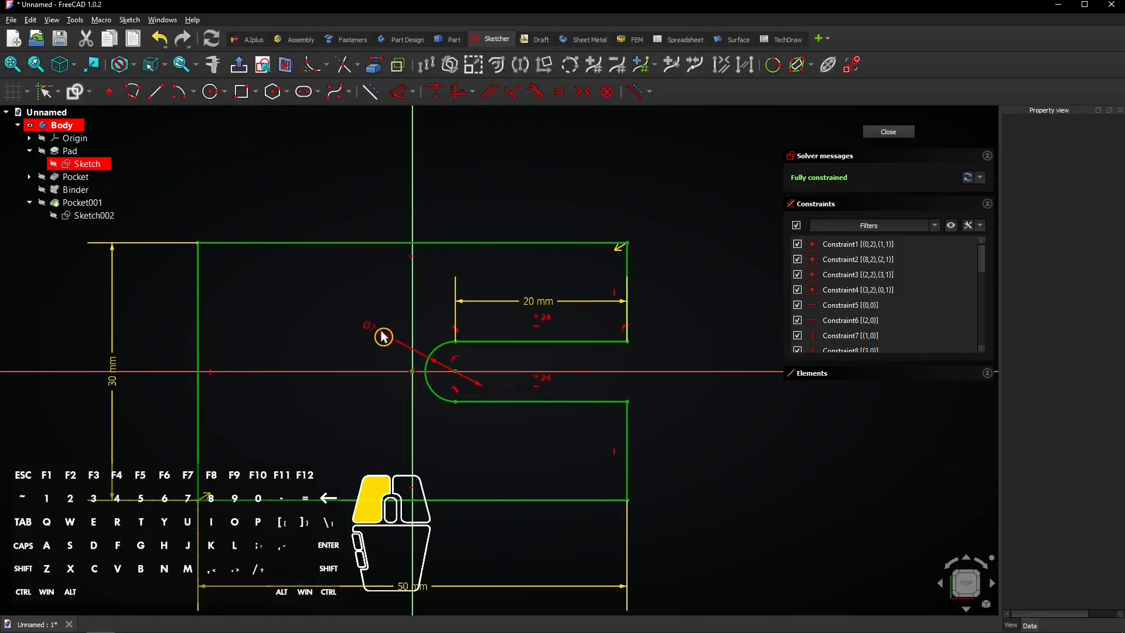
left_click(87, 164)
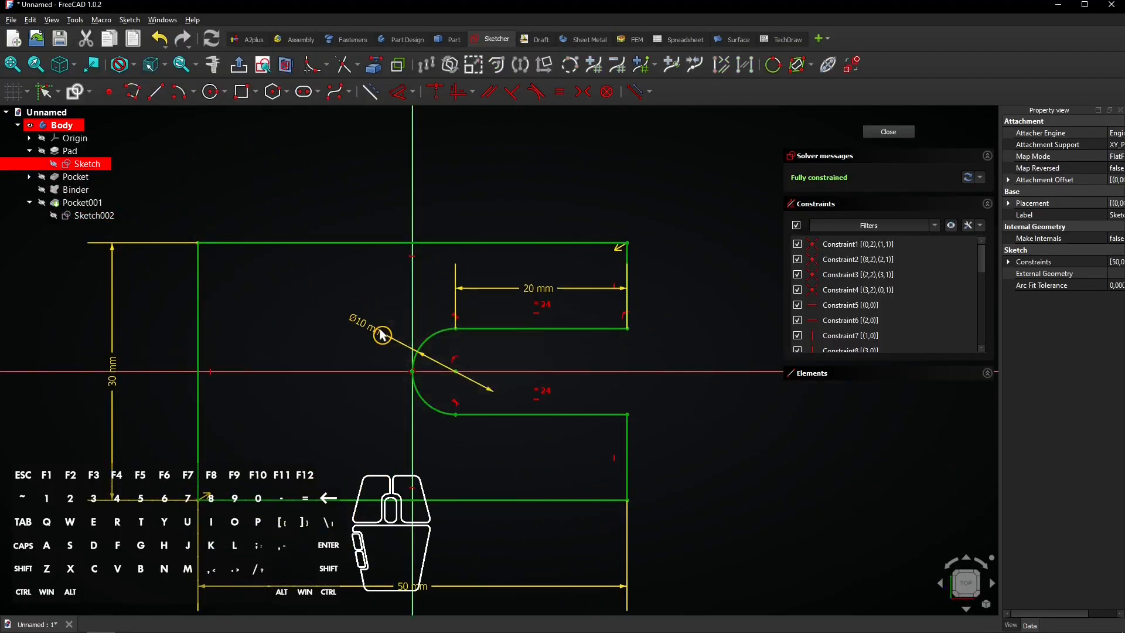
left_click(887, 132)
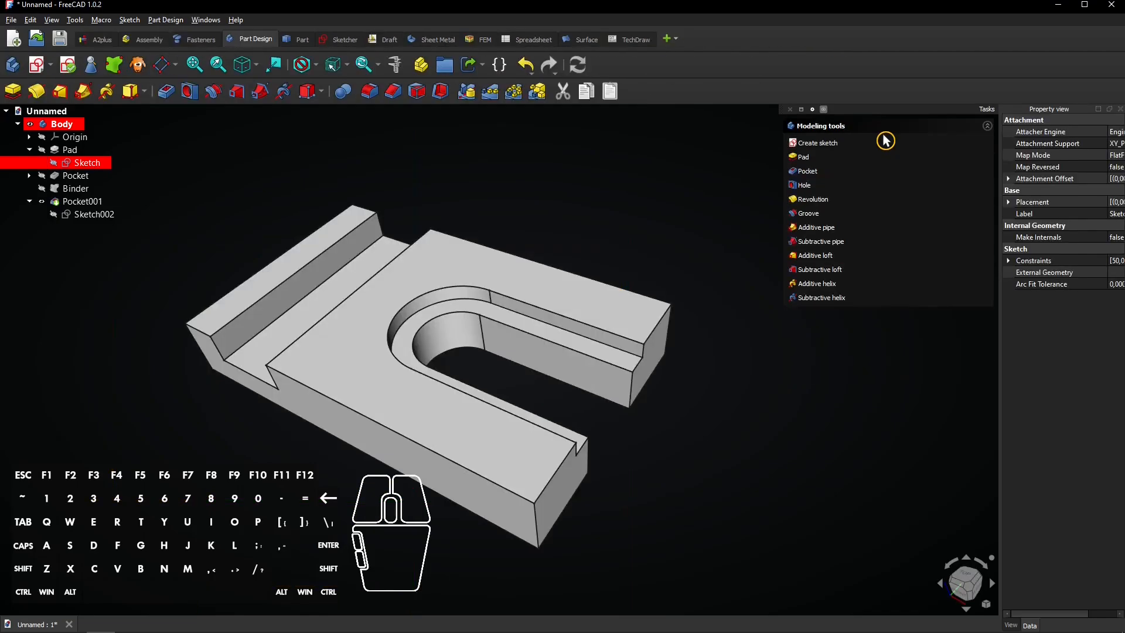
mouse_move(627, 168)
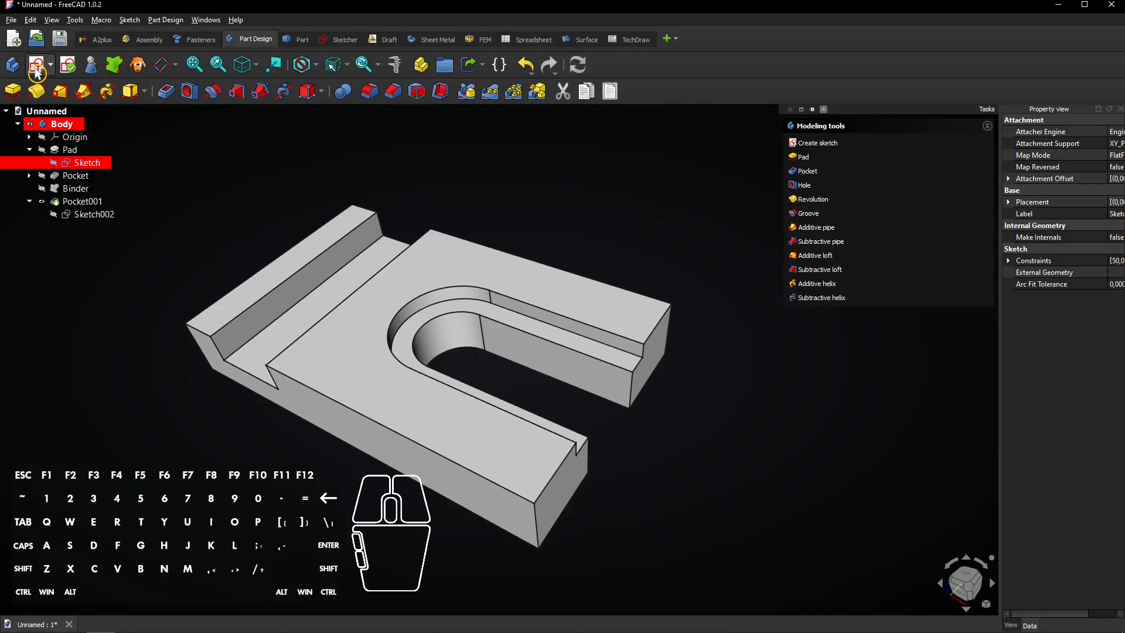
- Start a new sketch on the XY plane and draw the first hole circle left of the slot
left_click(817, 143)
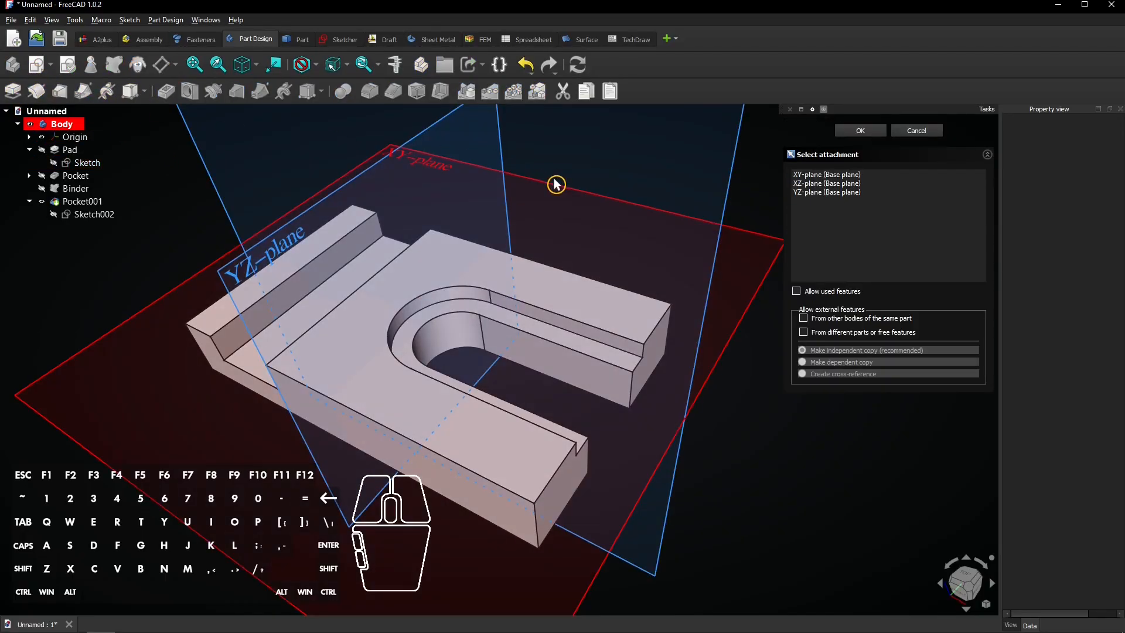
left_click(859, 131)
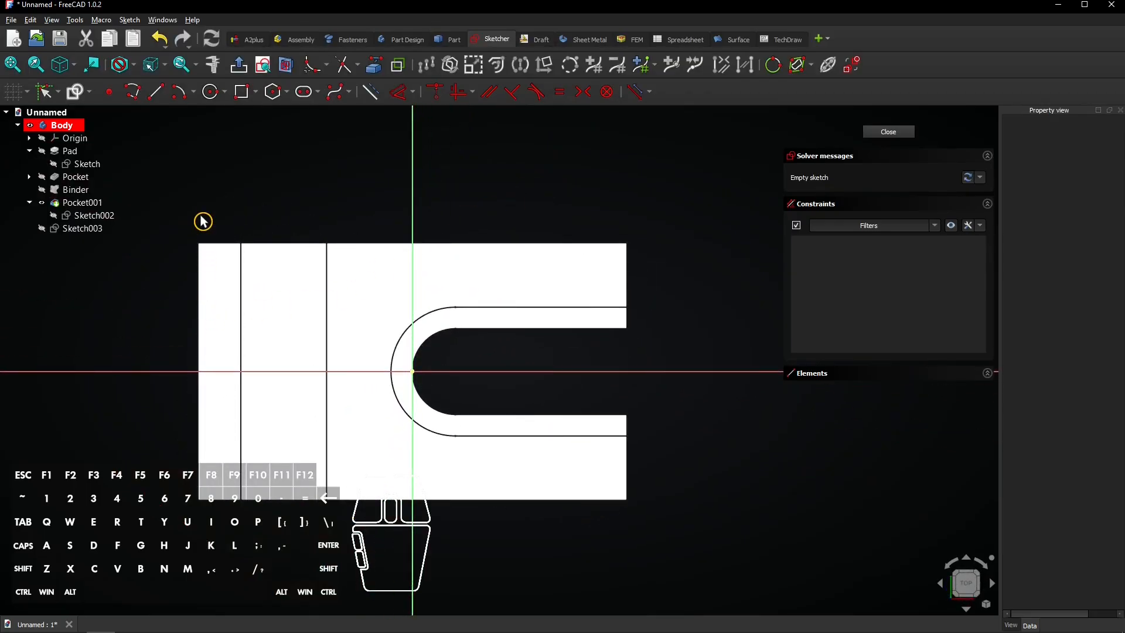
left_click(209, 91)
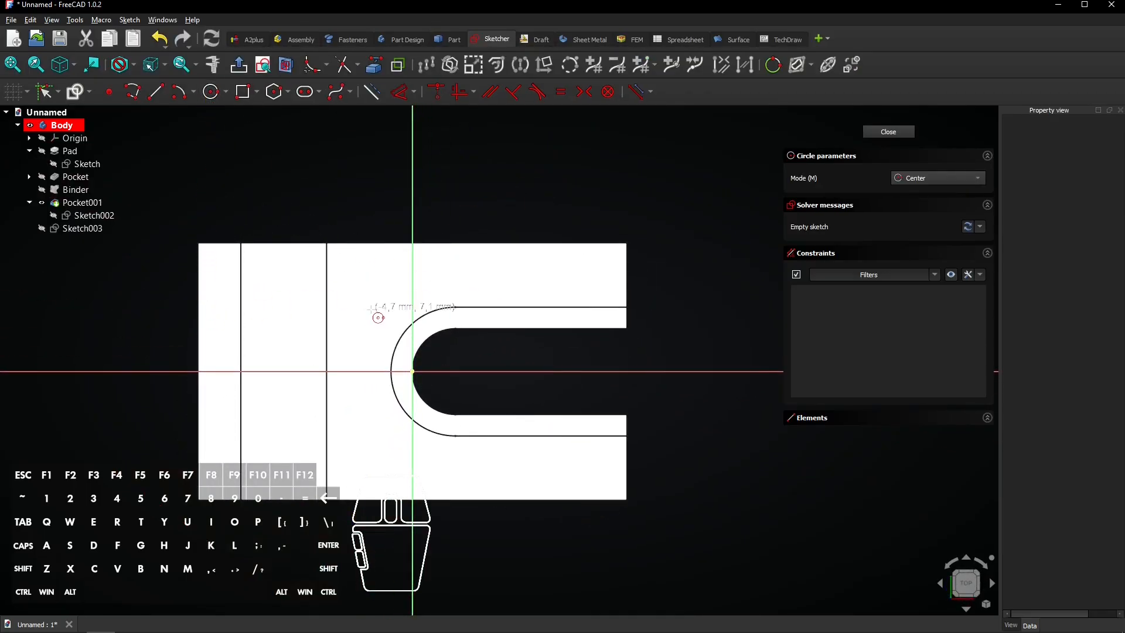
left_click(365, 441)
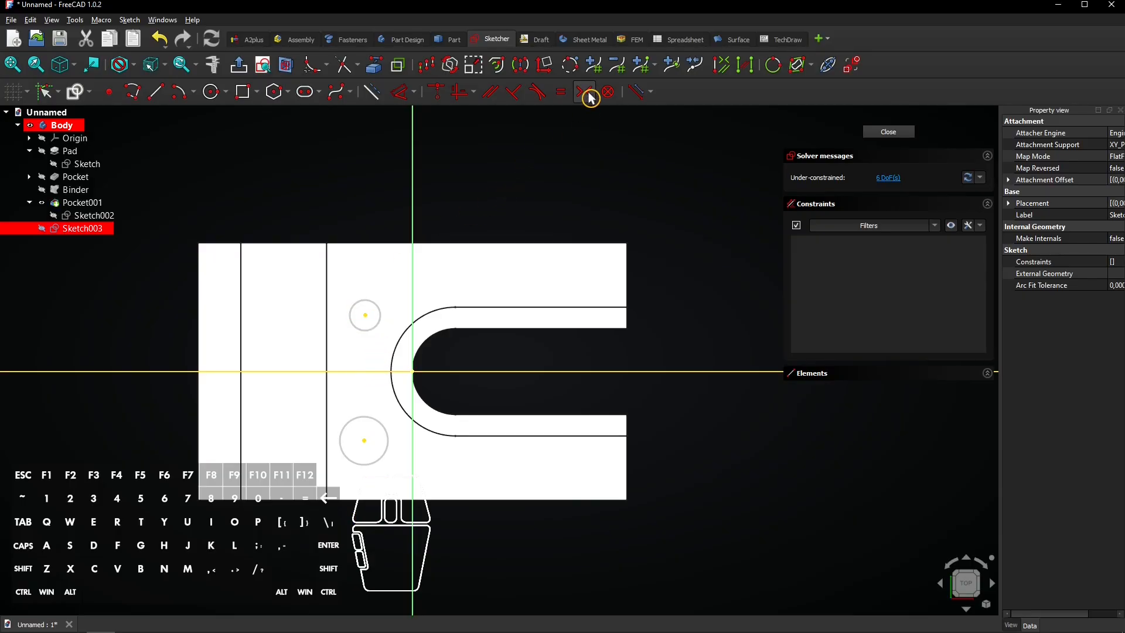
mouse_move(589, 91)
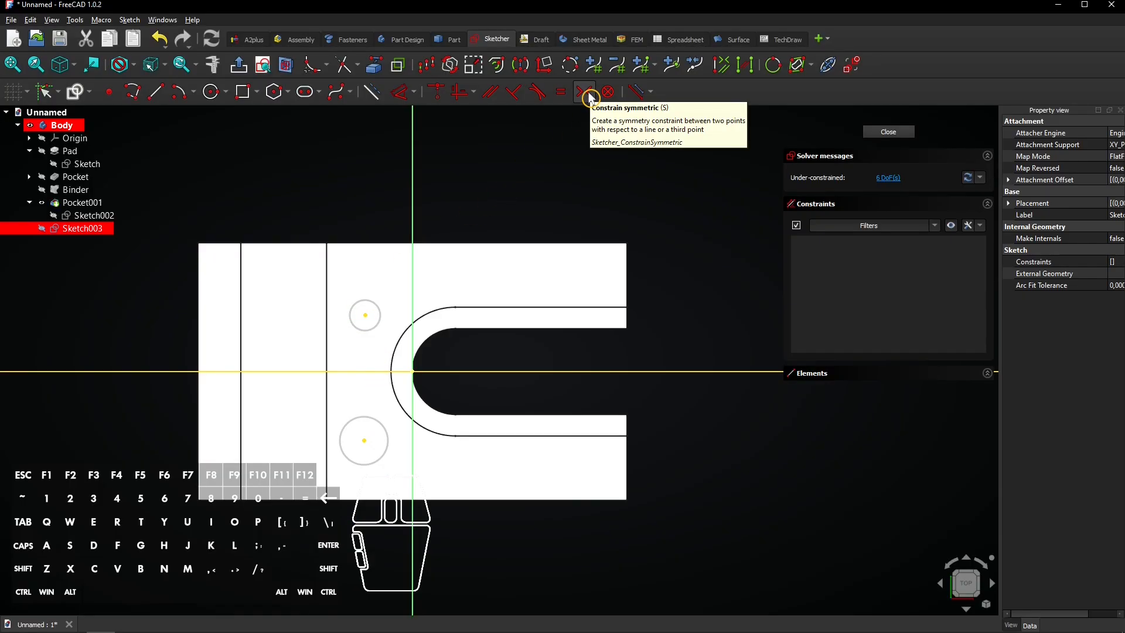
- Make the two circles symmetric about the horizontal axis, 20 mm apart and 5 mm from the vertical axis
left_click(588, 92)
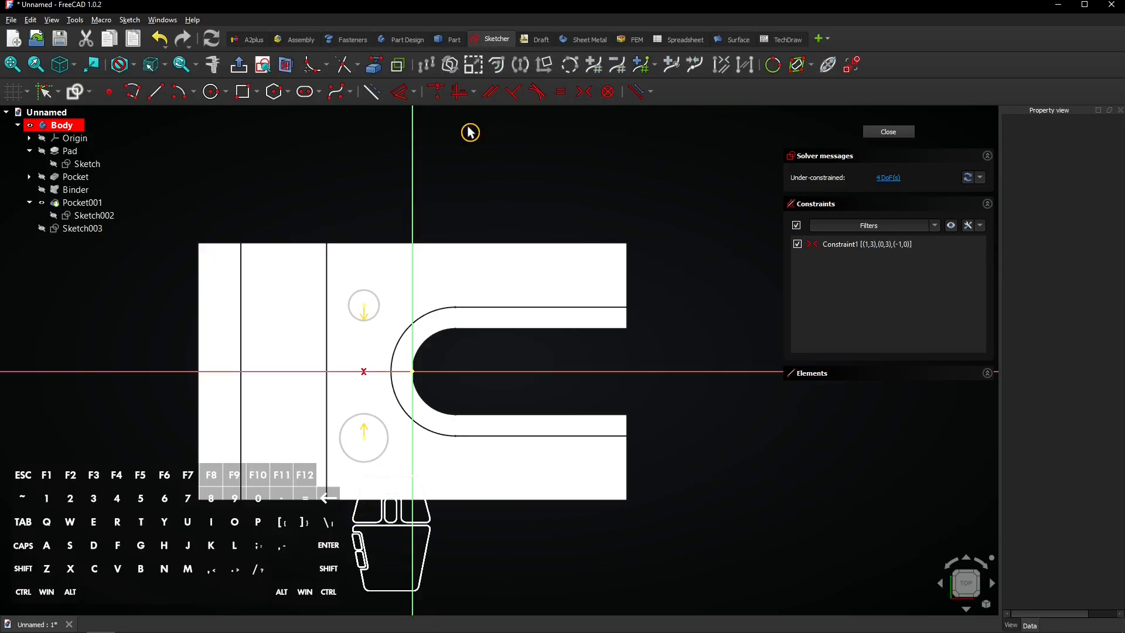
mouse_move(402, 91)
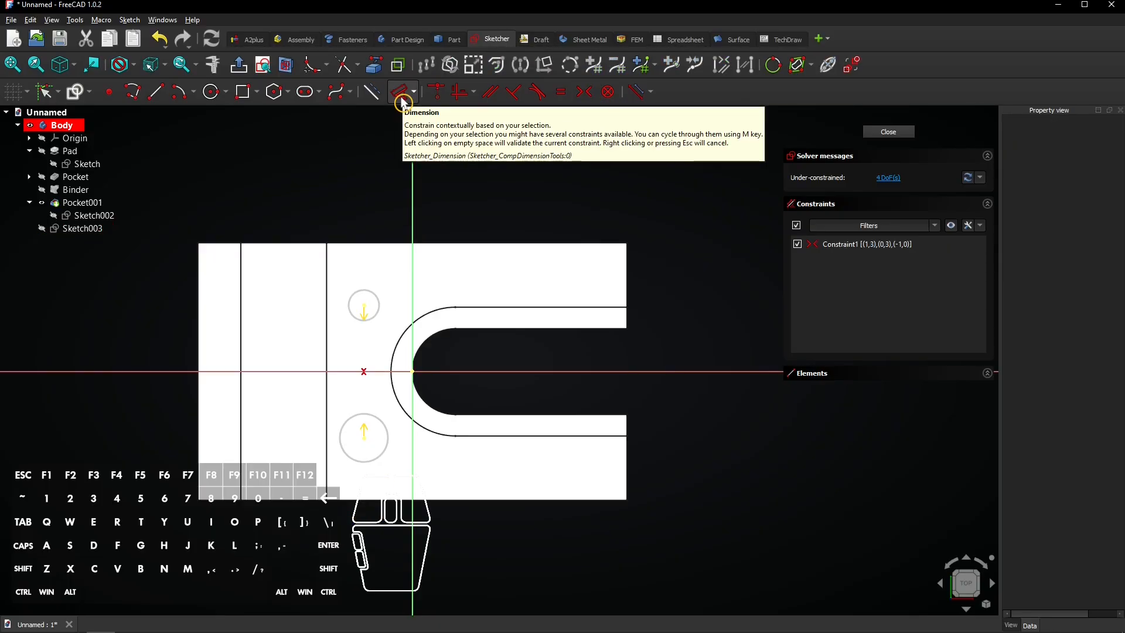
left_click(363, 437)
type("2")
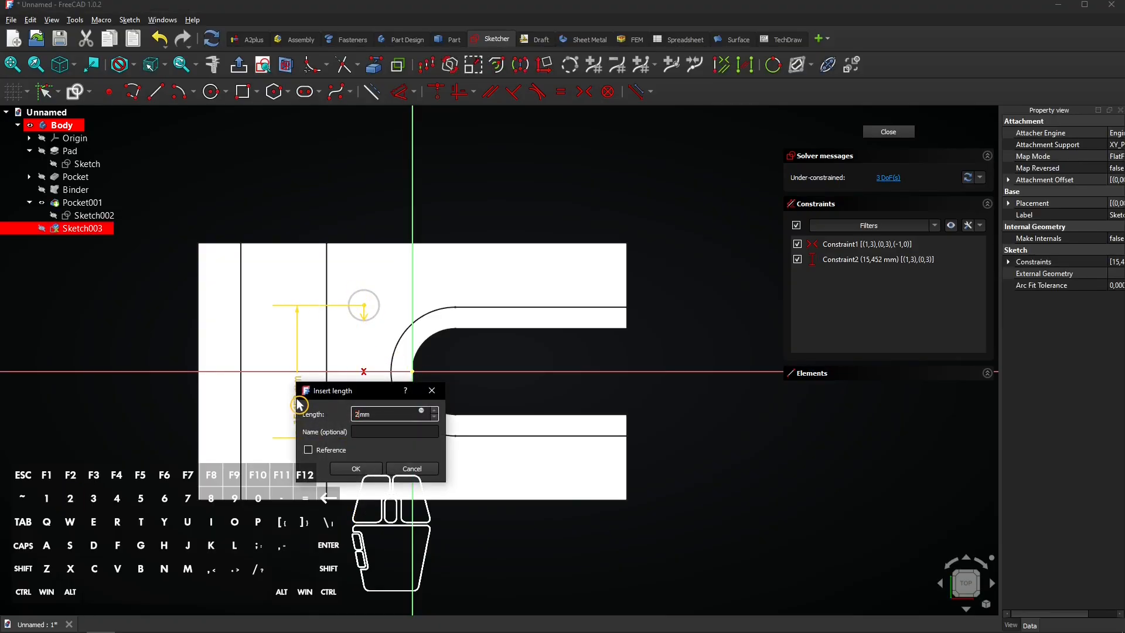
left_click(355, 469)
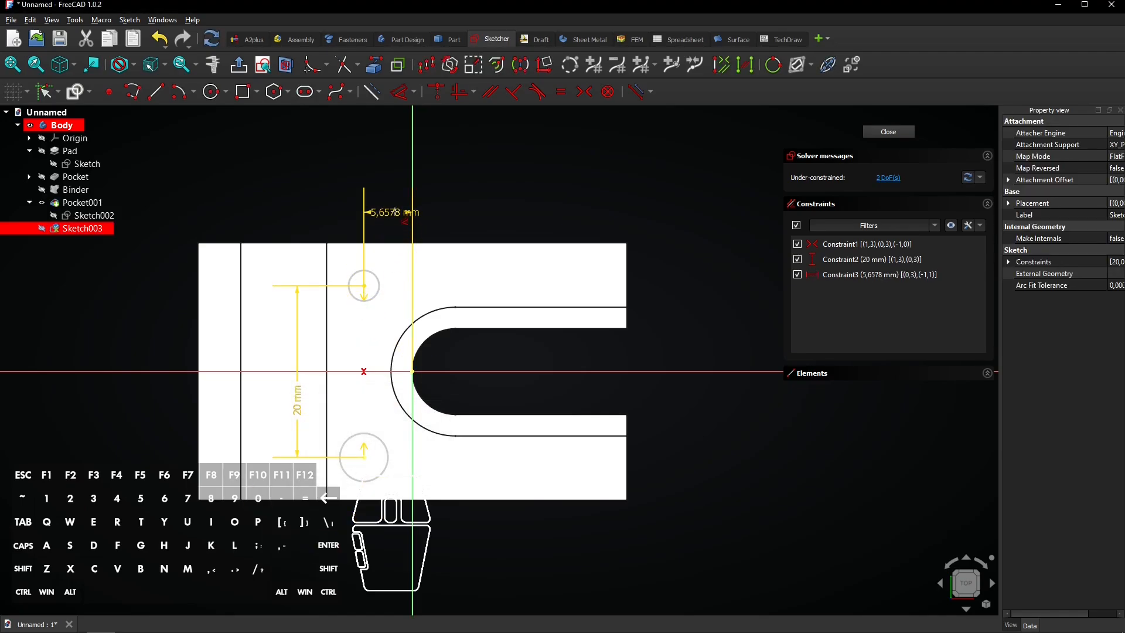
double_click(389, 213)
type("5")
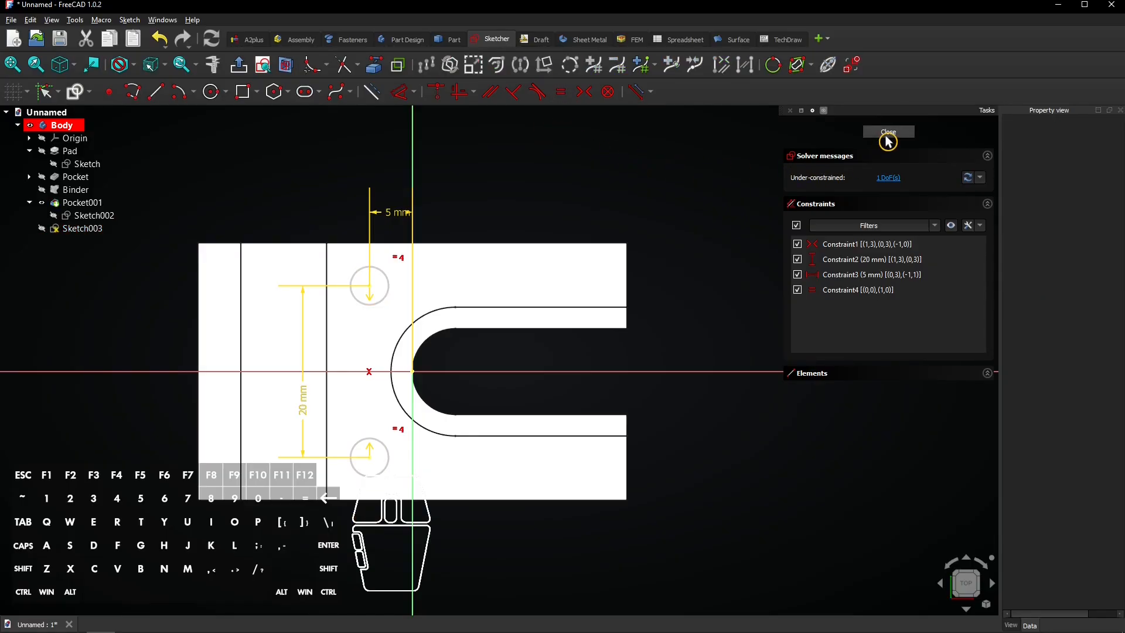
- Cut the circles as ISO metric regular M4 holes, Through all, with Threaded and Model Thread enabled
left_click(887, 132)
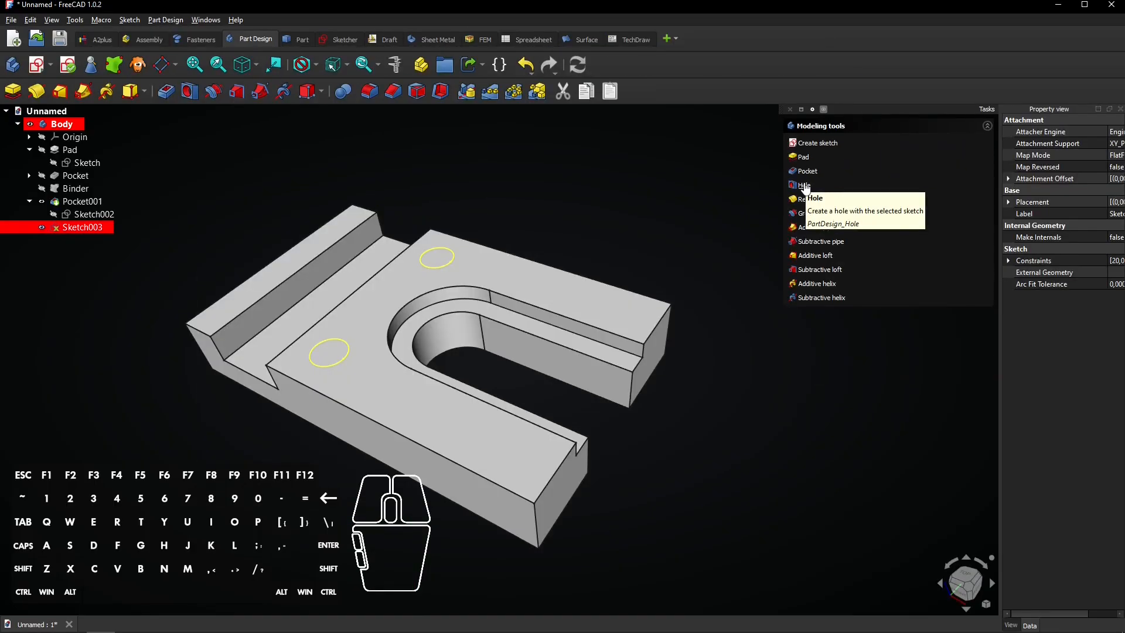
left_click(805, 185)
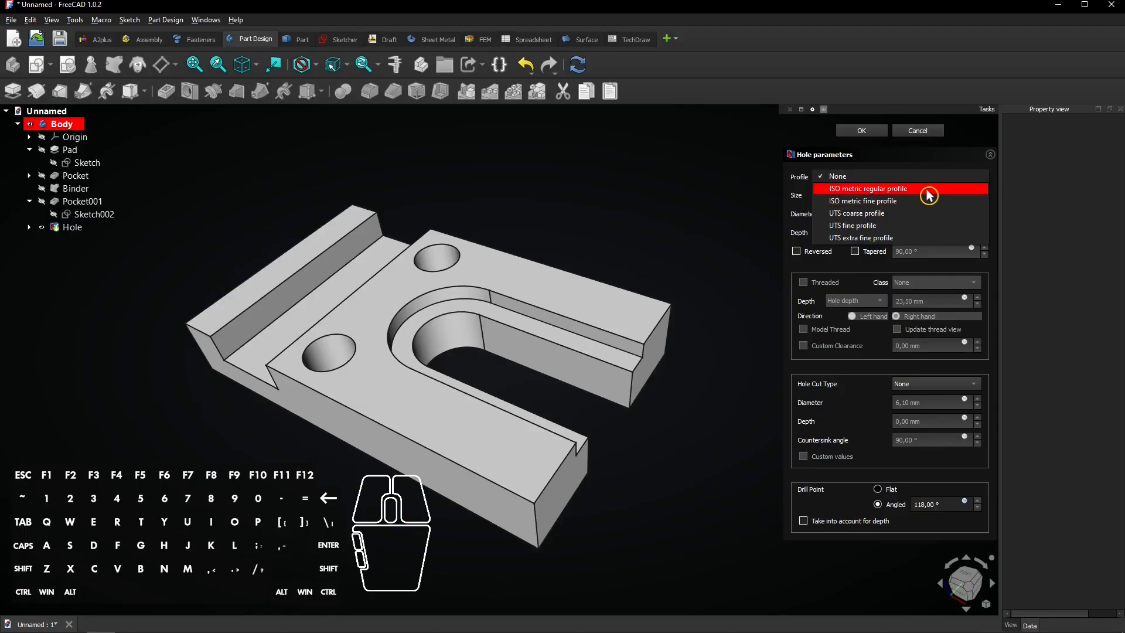
left_click(869, 188)
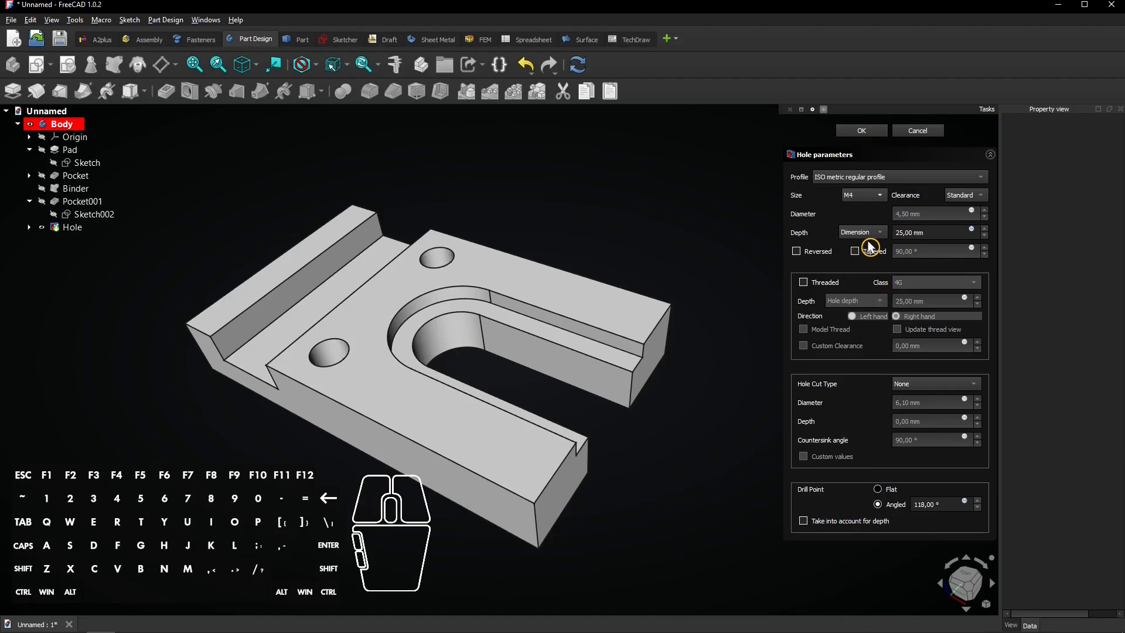
left_click(861, 232)
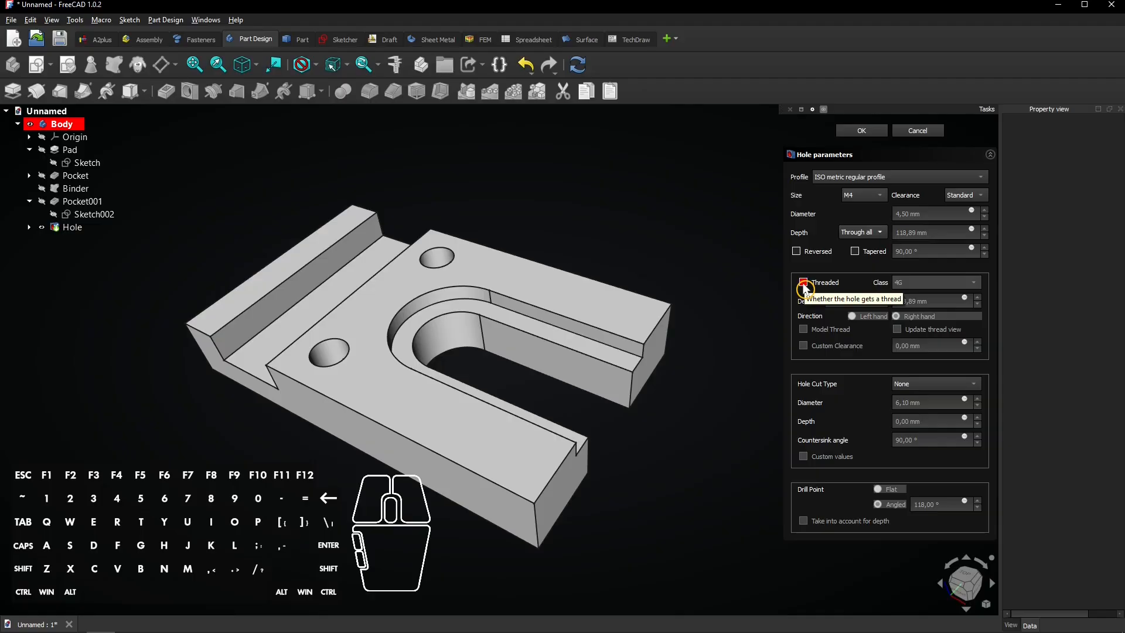
left_click(803, 281)
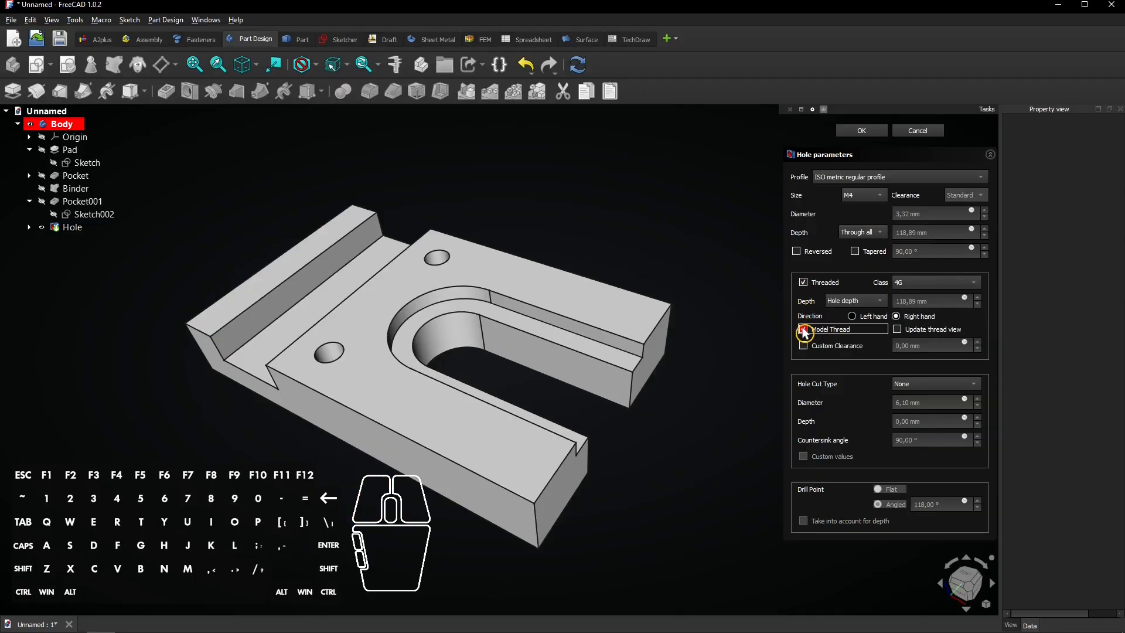
left_click(802, 328)
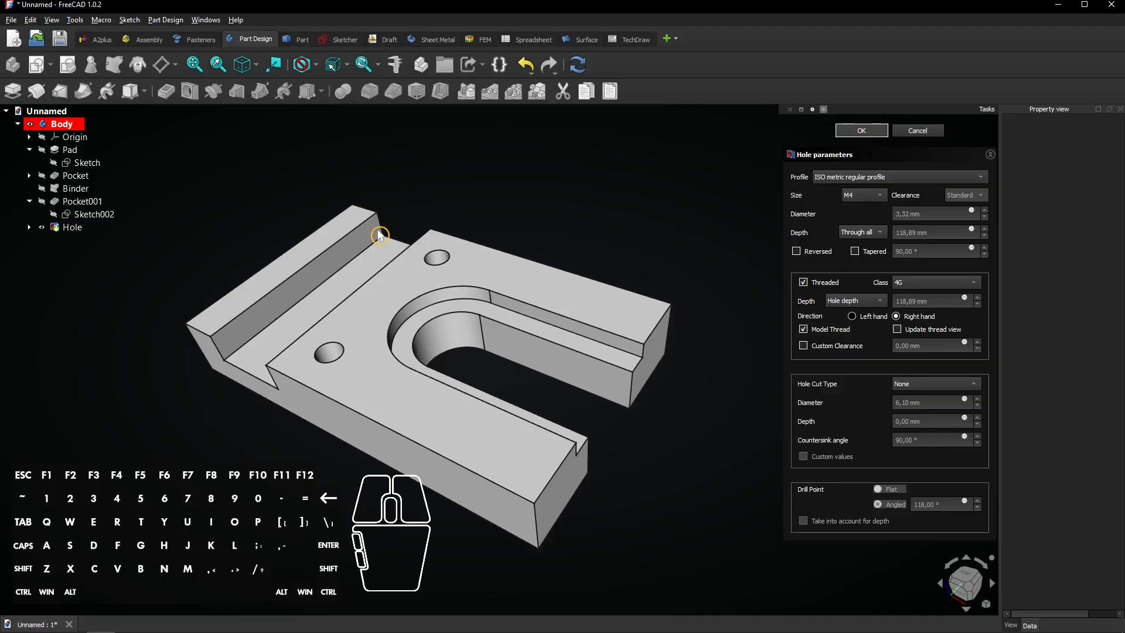
mouse_move(249, 446)
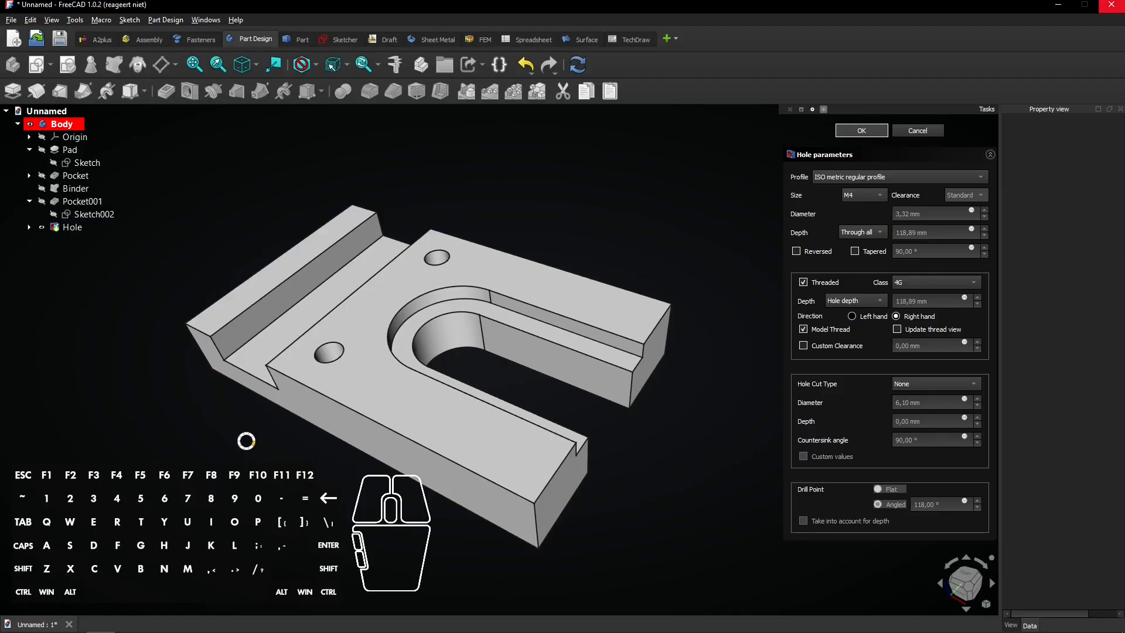
- Confirm the Hole feature and tilt the plate to view it nearly edge-on
left_click(860, 130)
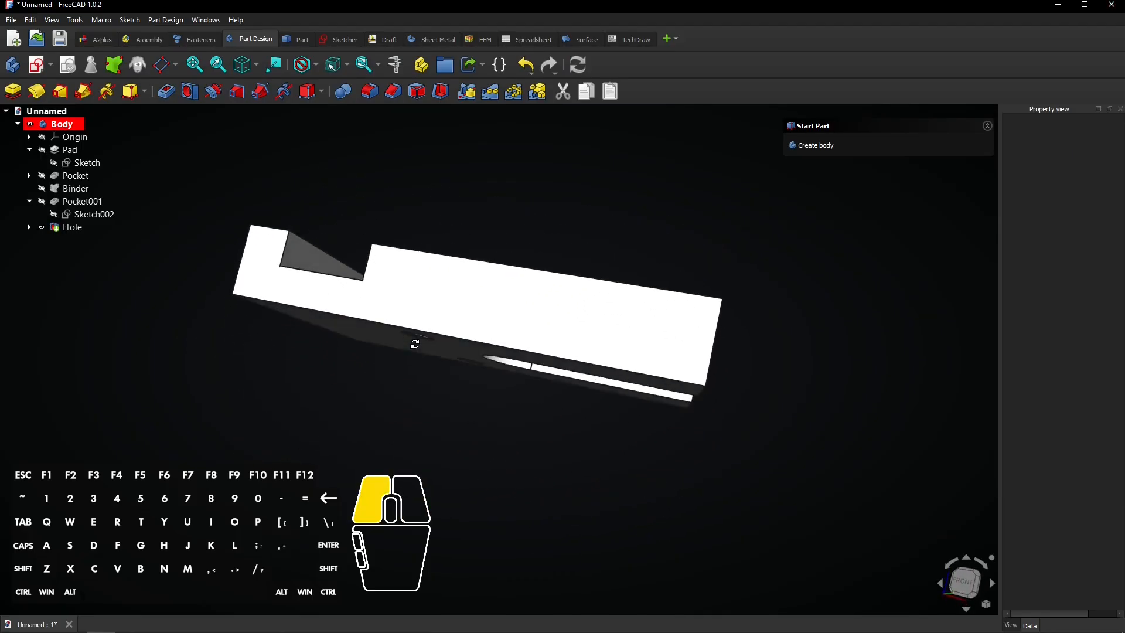
left_click_drag(414, 343, 424, 393)
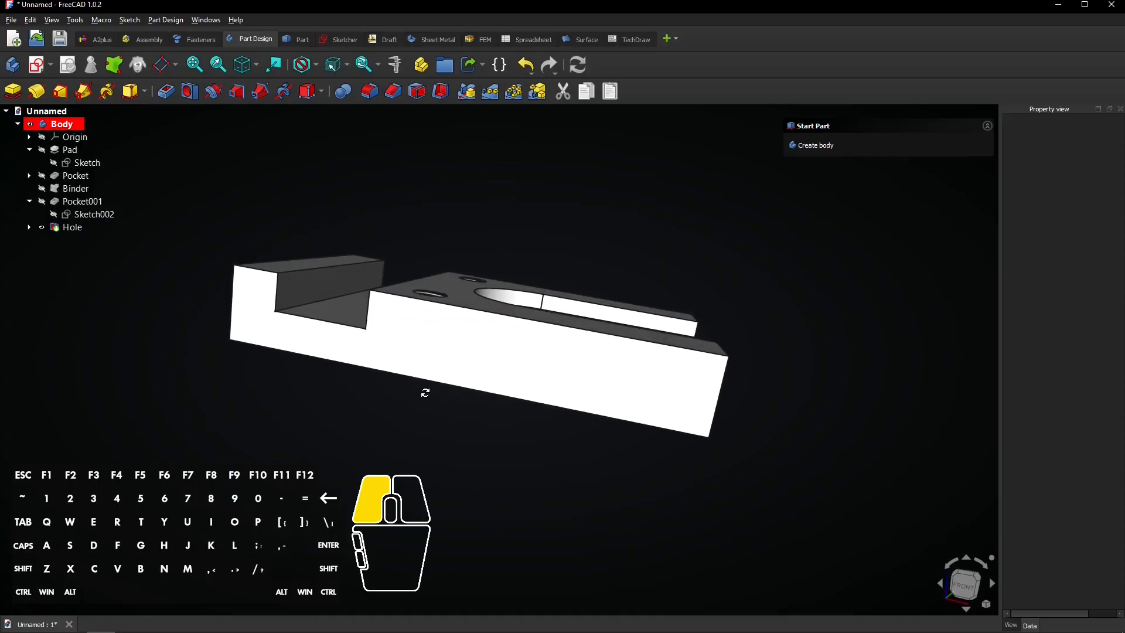